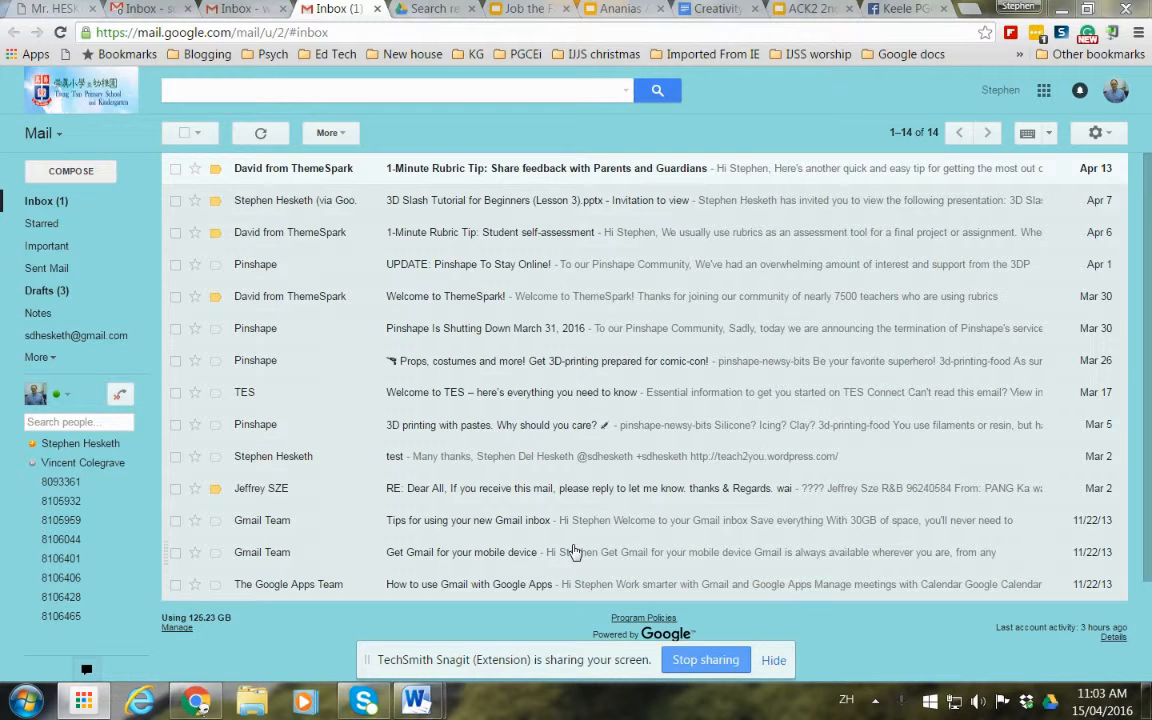
mouse_move(550, 624)
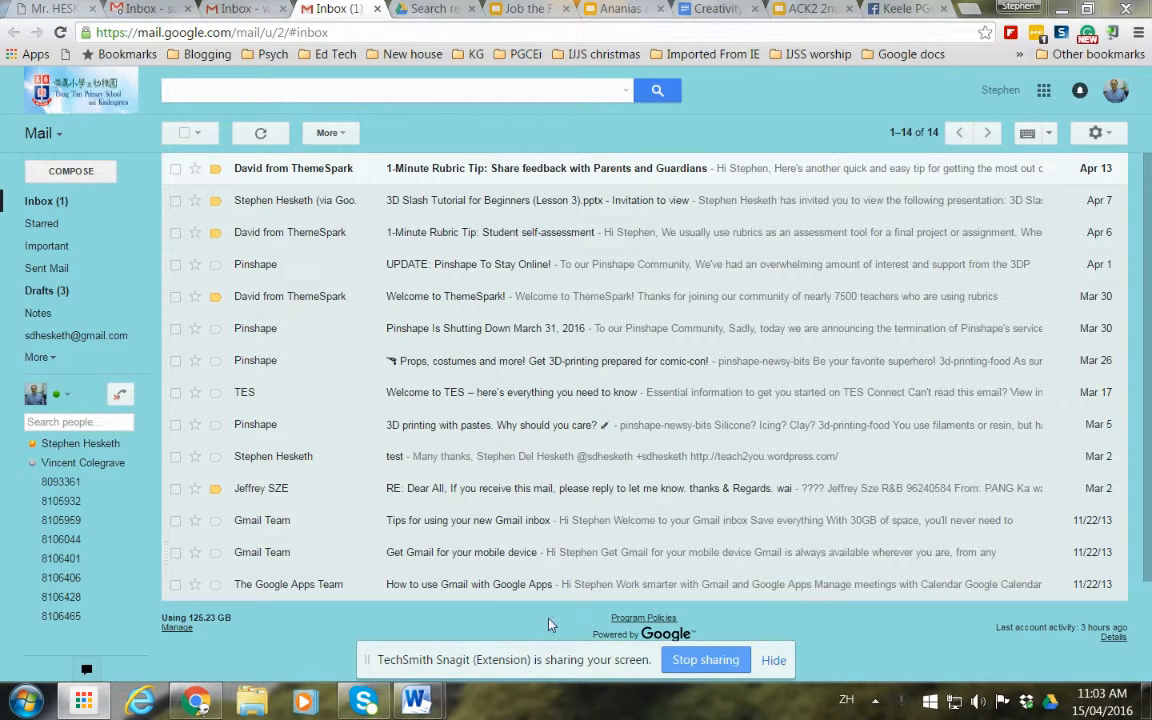
mouse_move(516, 178)
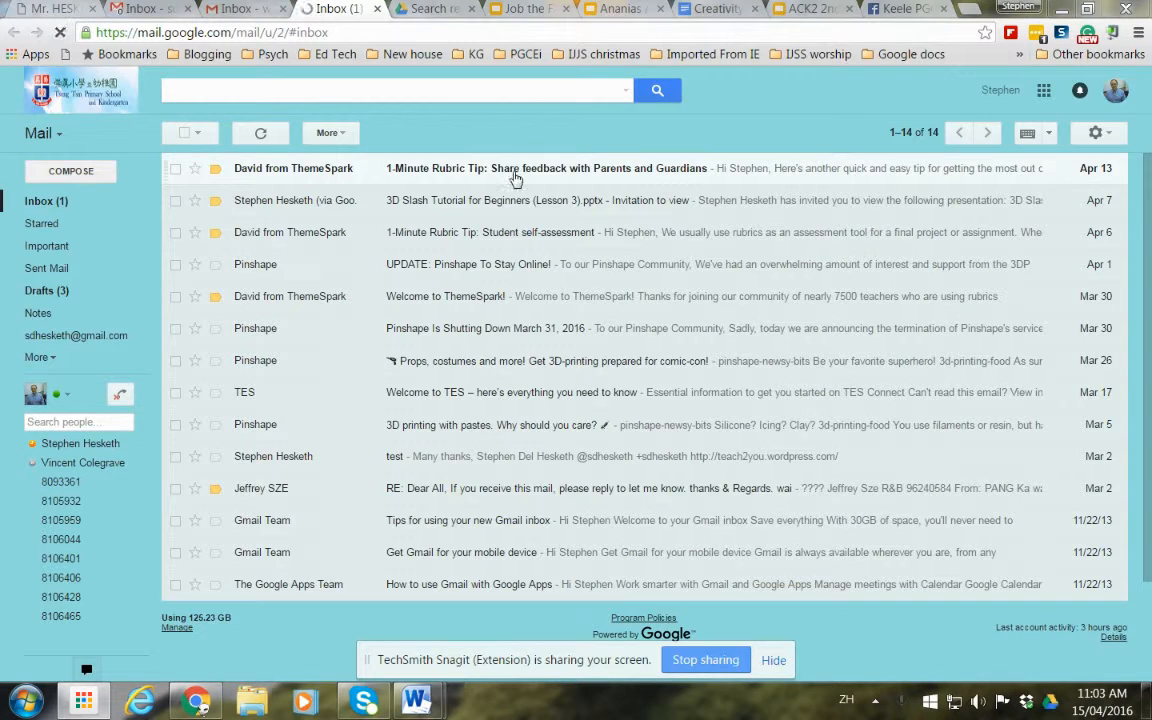
mouse_move(599, 437)
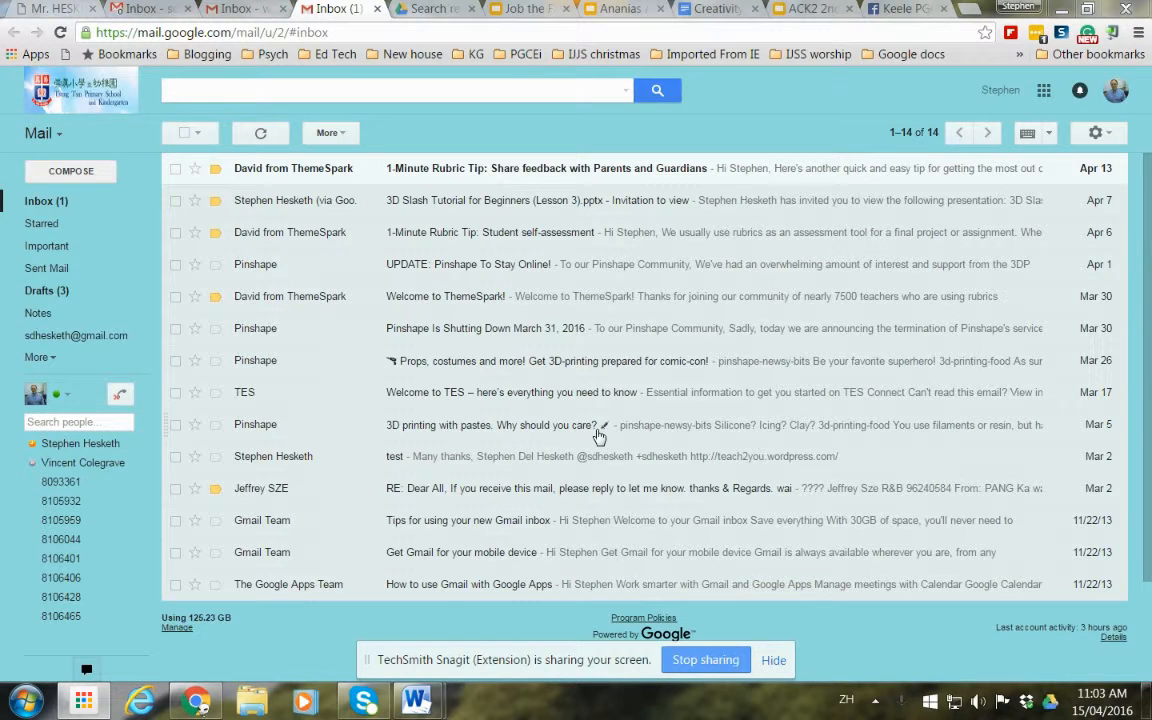
mouse_move(543, 595)
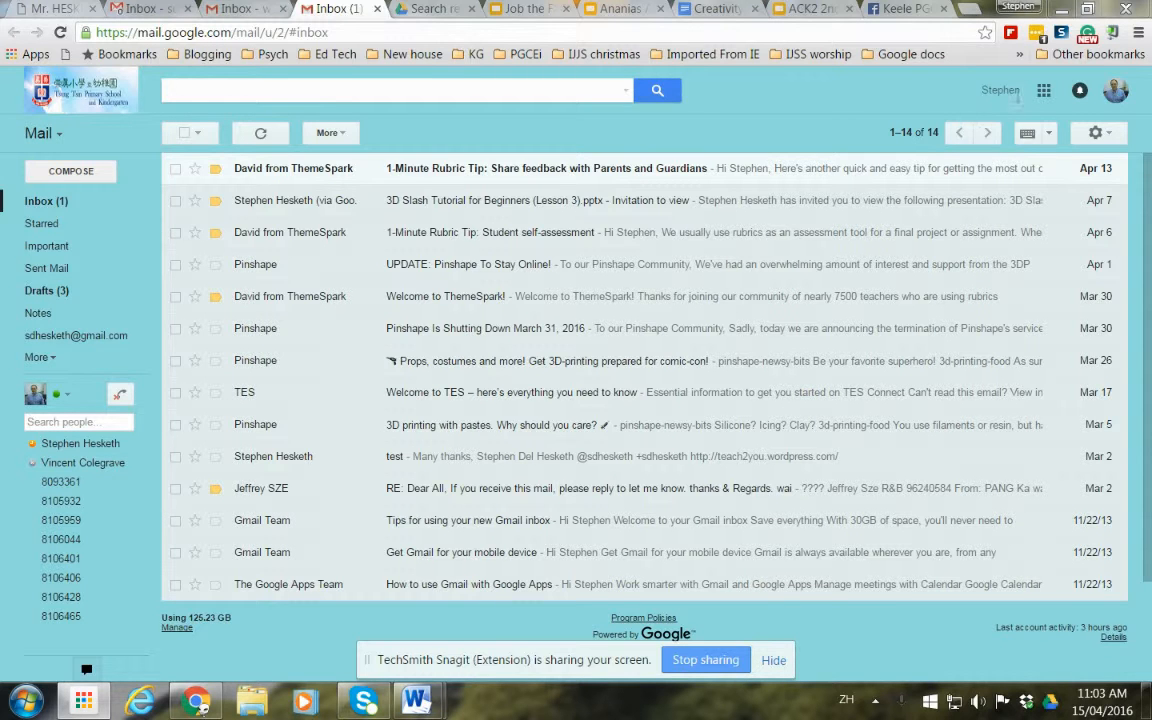
Step: Switch from Gmail to Google Sites through the Google apps grid
click(1043, 90)
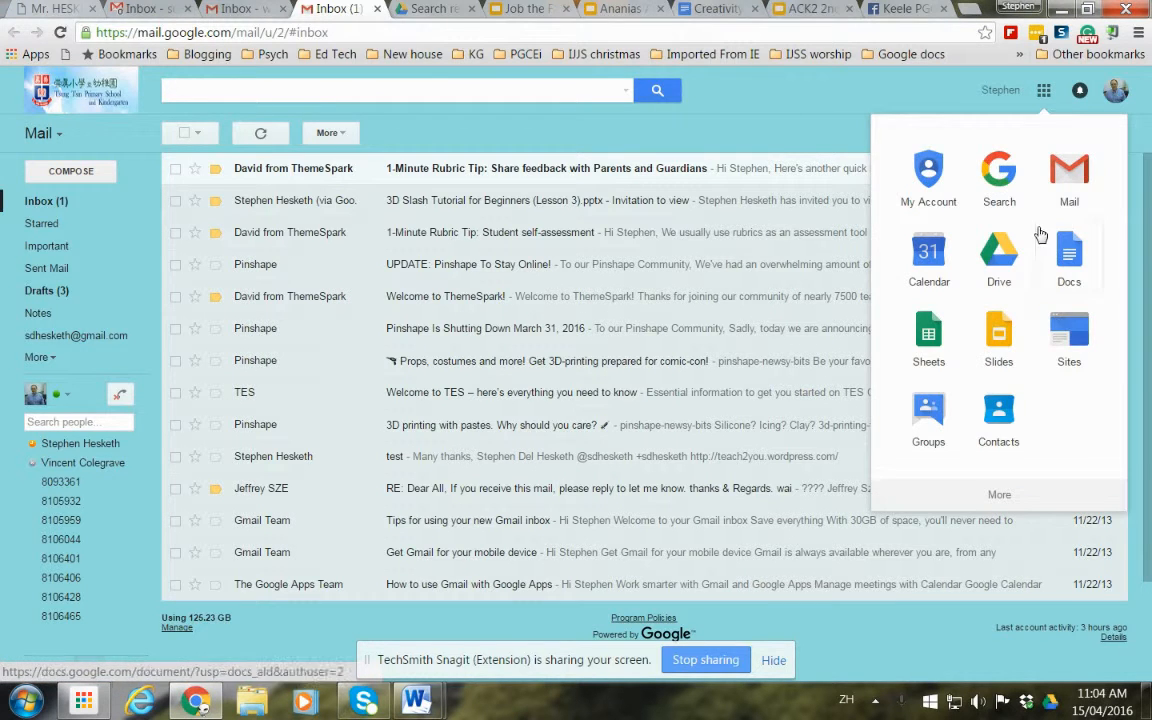
click(1069, 335)
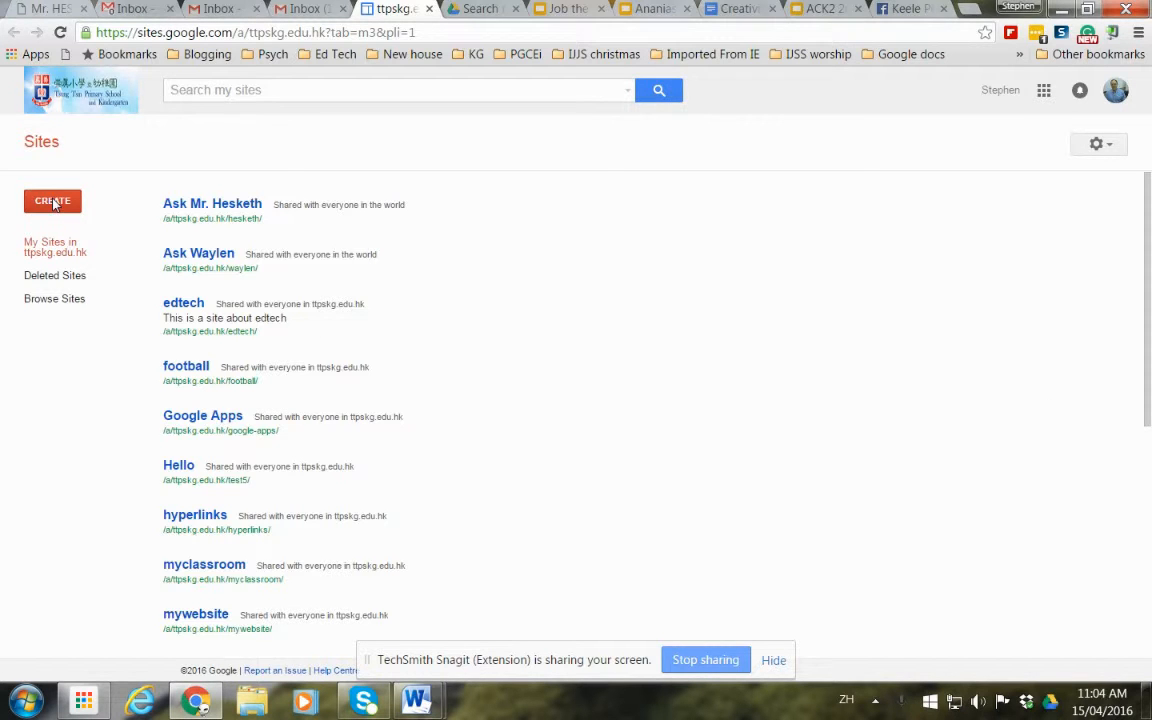
Step: Start a new blank site named 'Mytestsite', removing a stray space so the location reads mytestsite
click(52, 201)
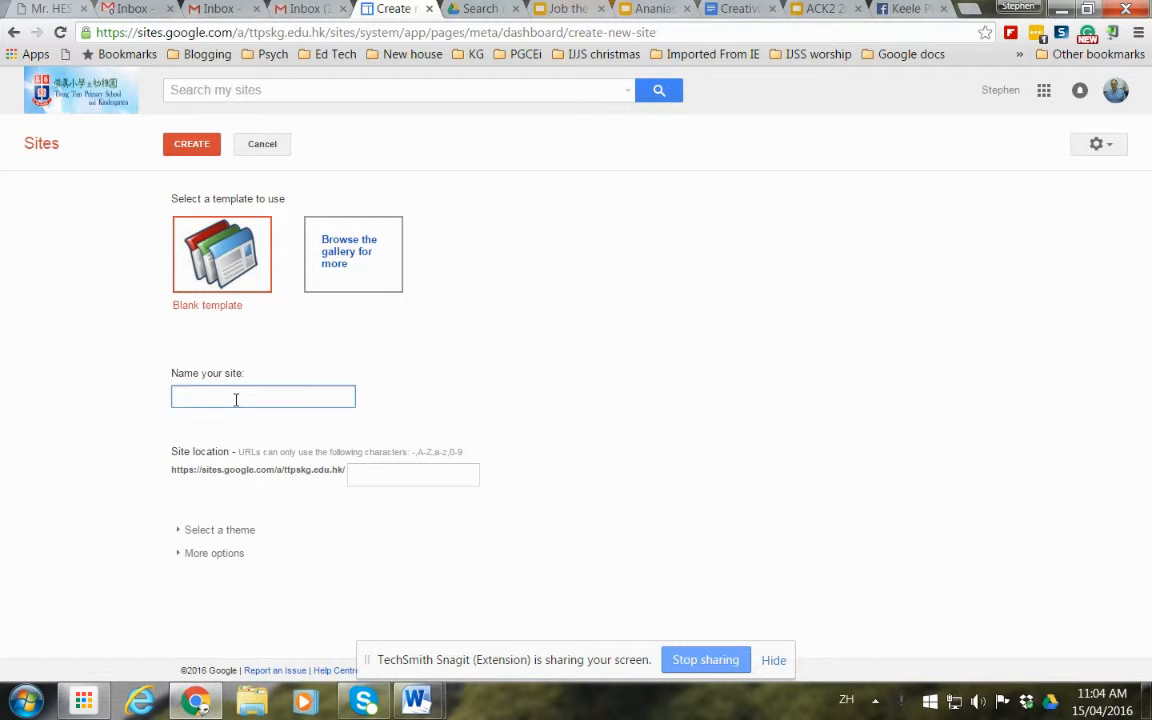
text(Myt)
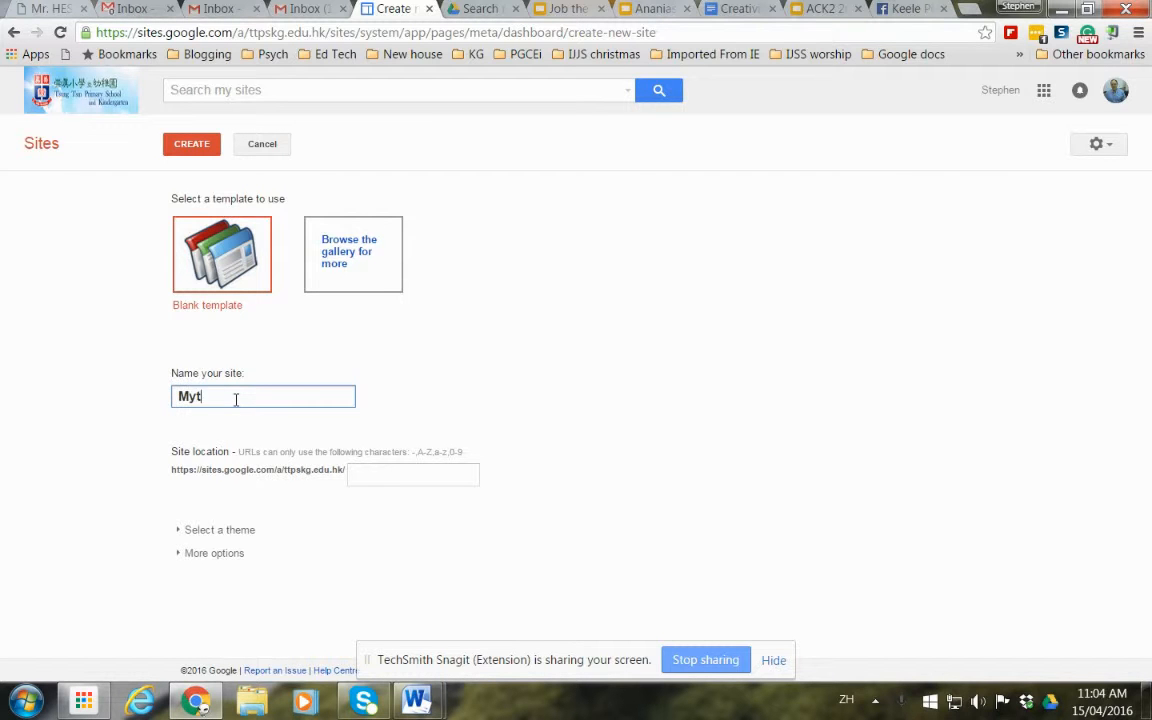
text(estsite)
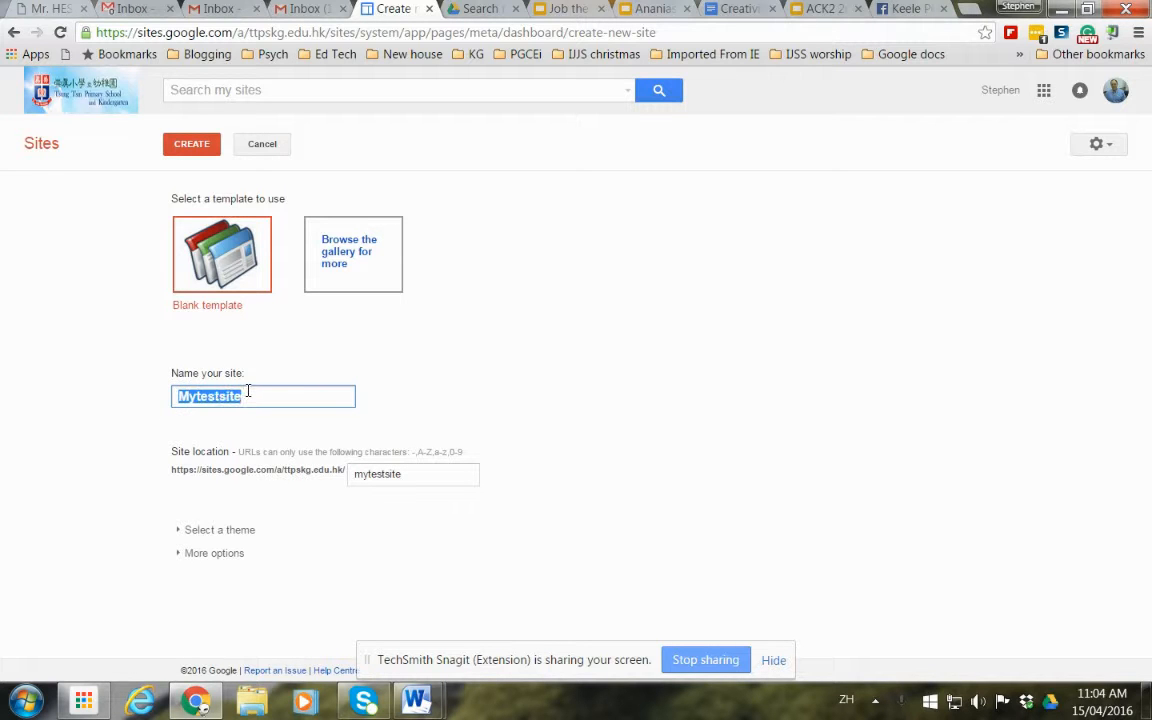
click(270, 416)
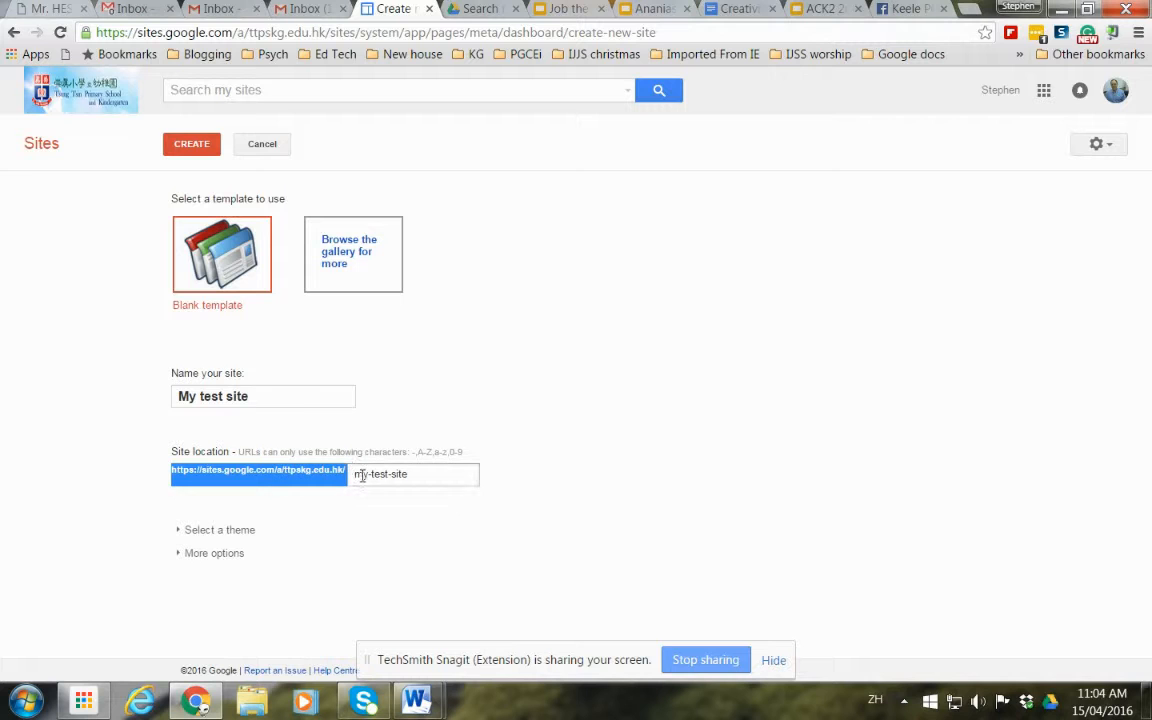
click(263, 396)
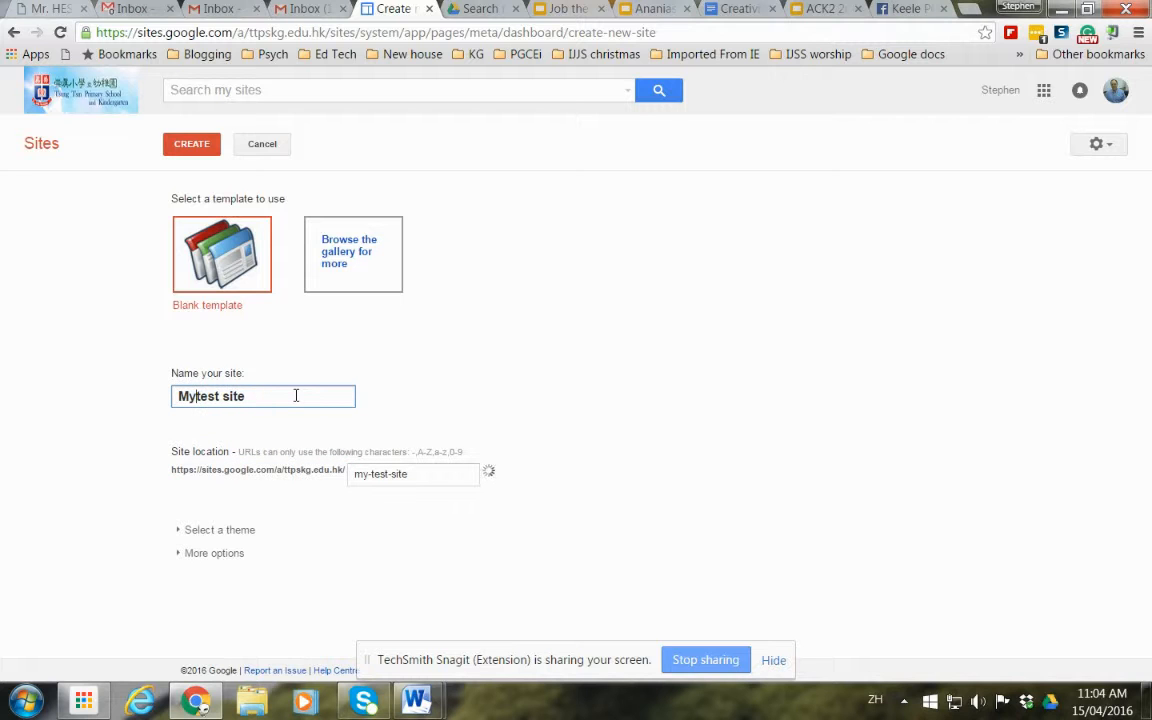
key(Backspace)
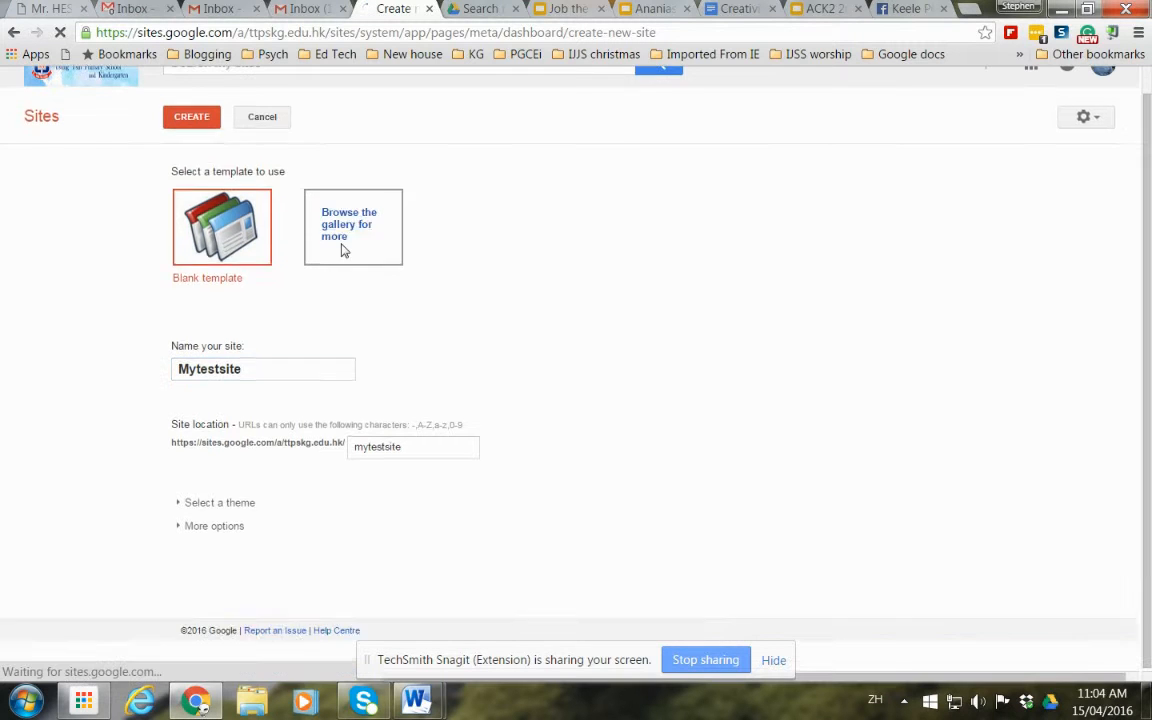
click(352, 226)
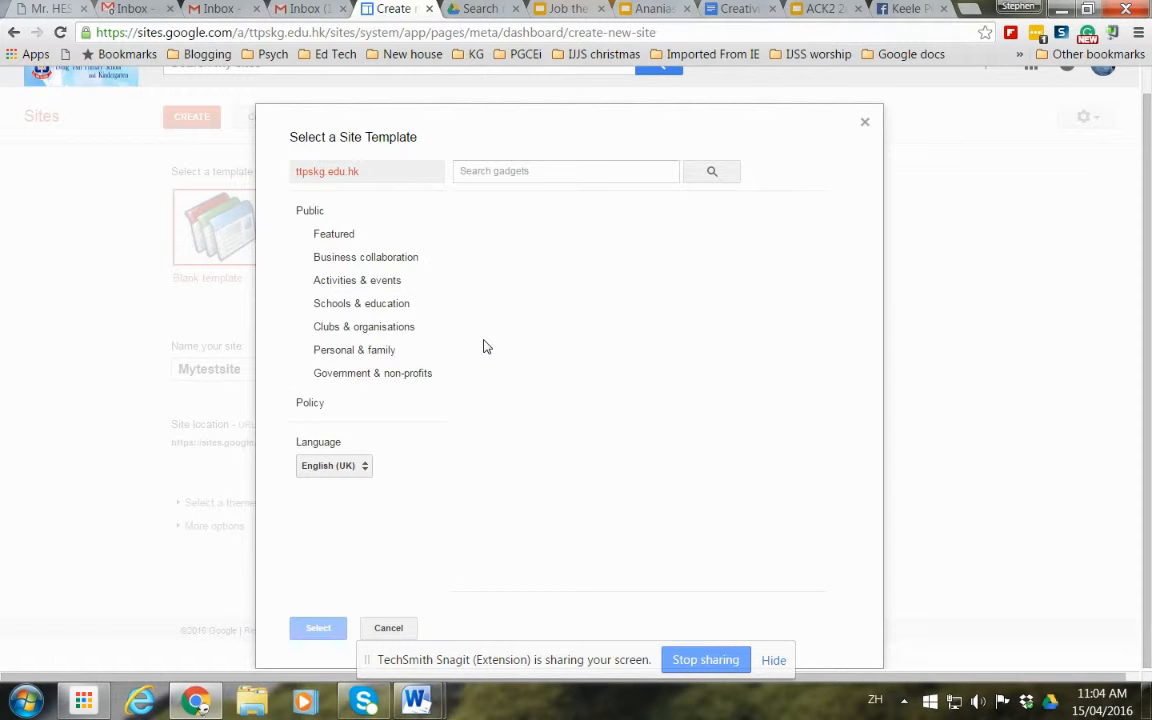
mouse_move(520, 349)
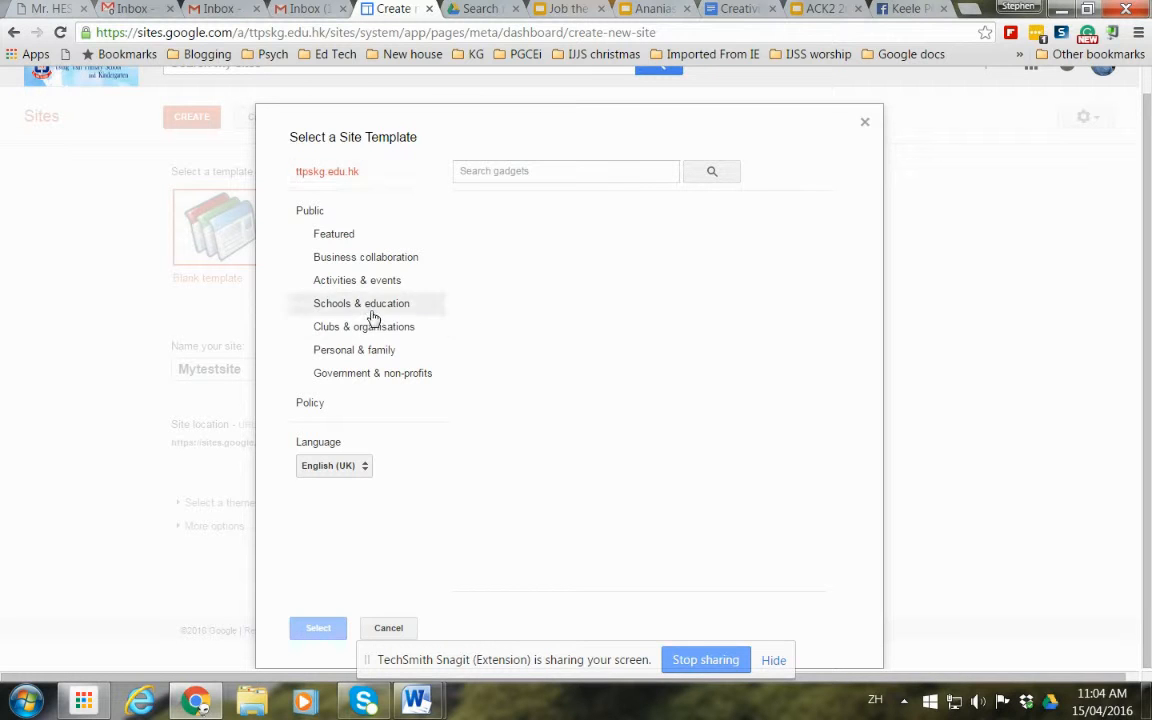
click(361, 303)
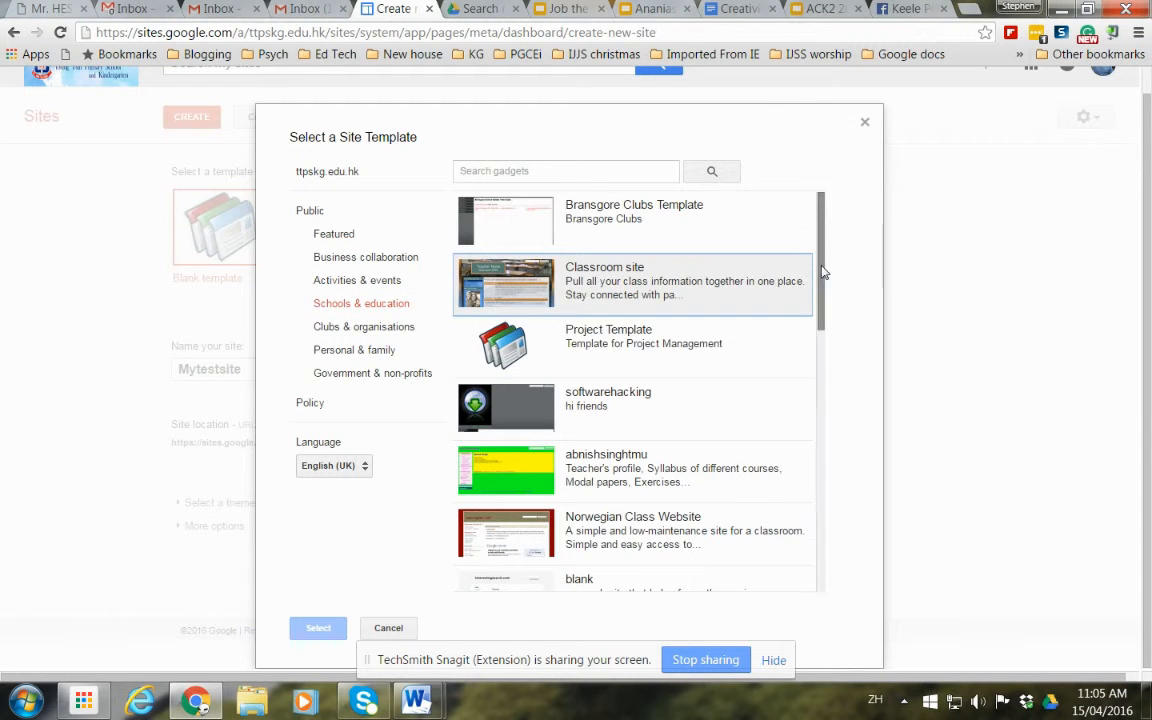
scroll(down, 3)
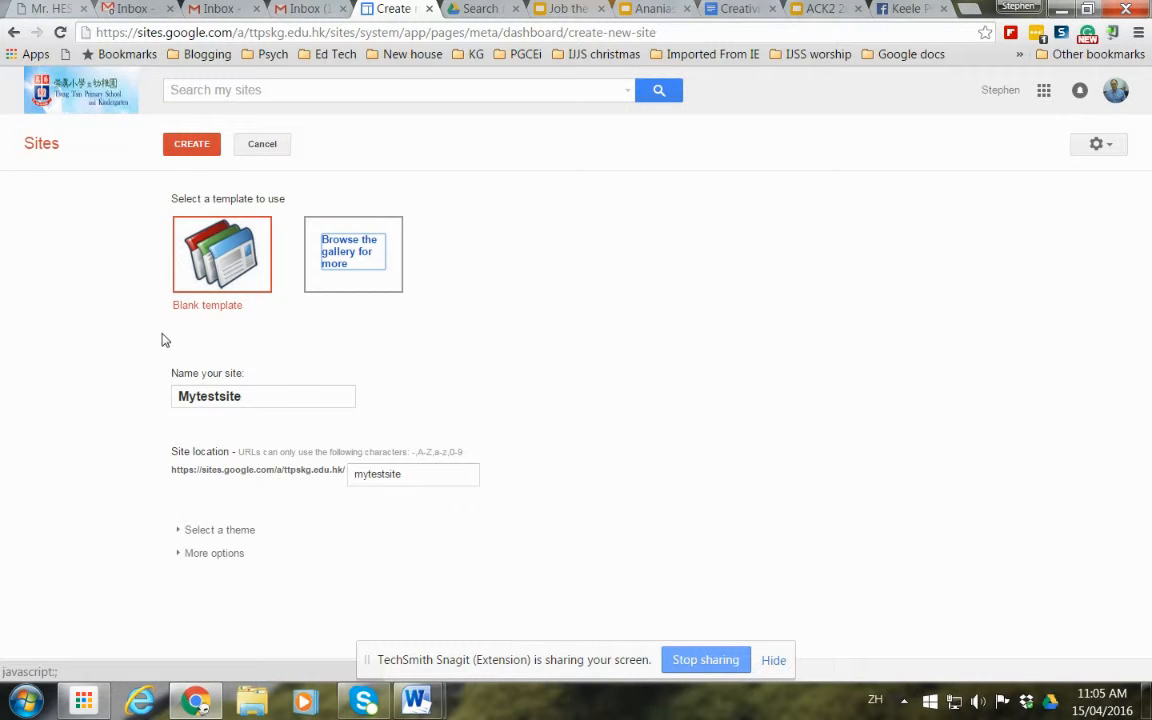
Step: Create the Mytestsite site from the filled-in new-site form
click(191, 143)
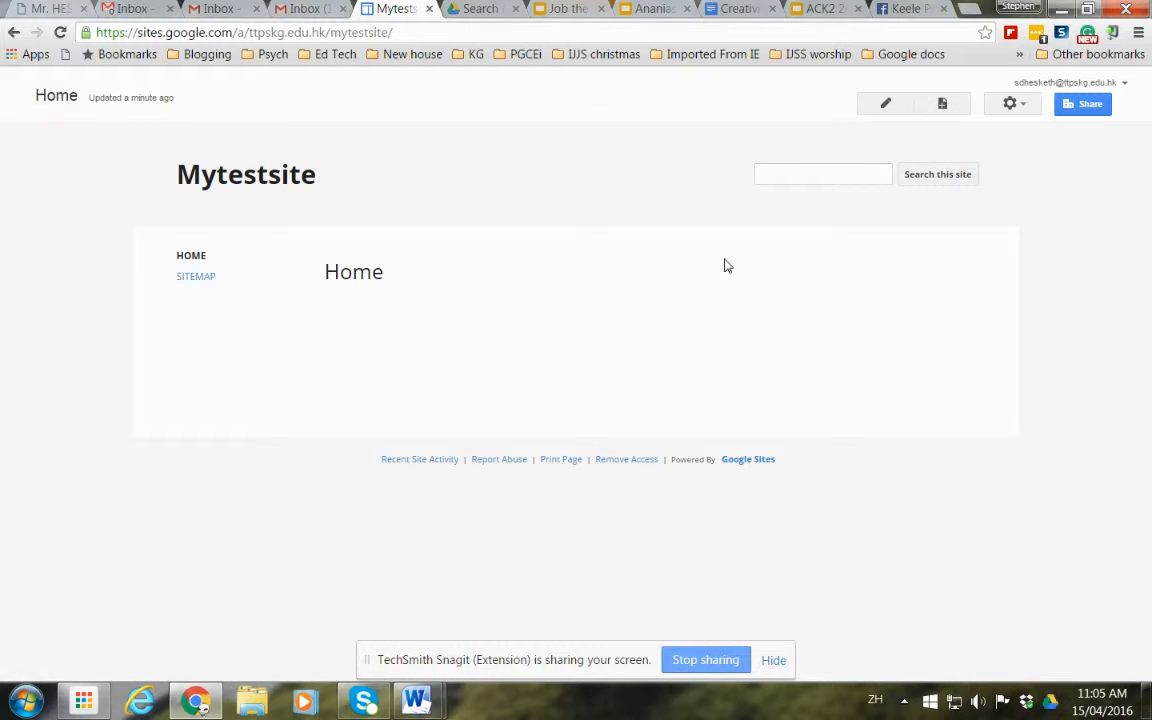
mouse_move(322, 161)
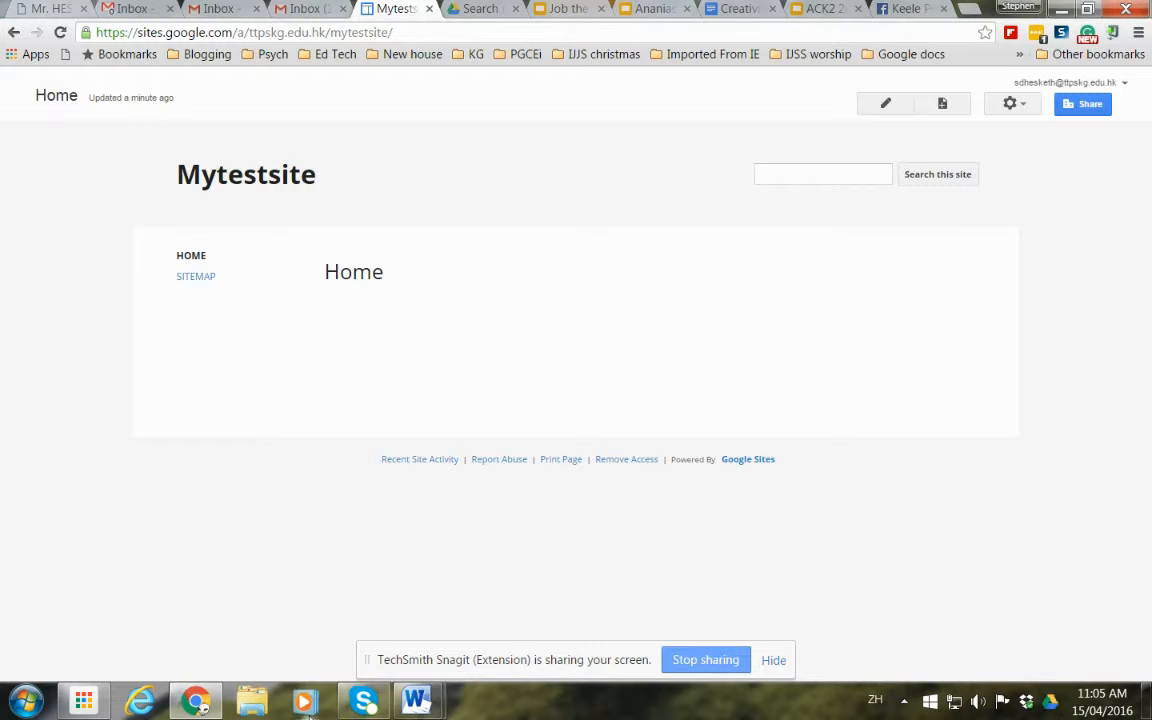
mouse_move(884, 104)
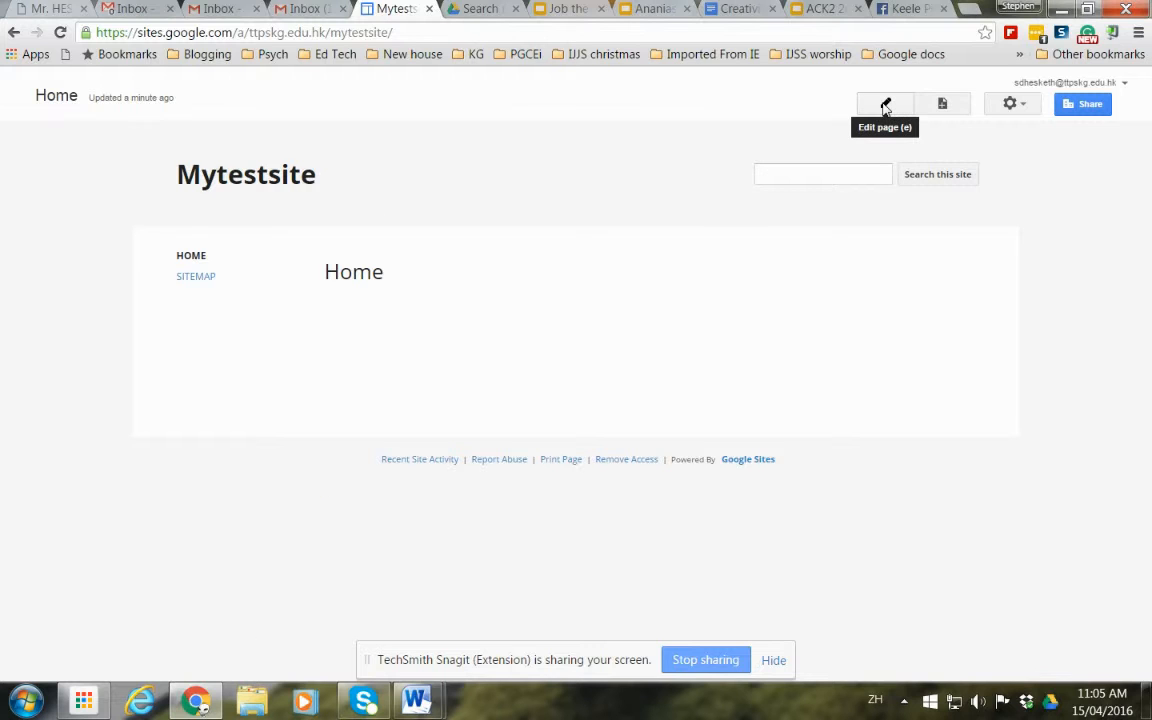
Step: Open the Home page's Add an Image dialog, then open a new Google tab
click(884, 104)
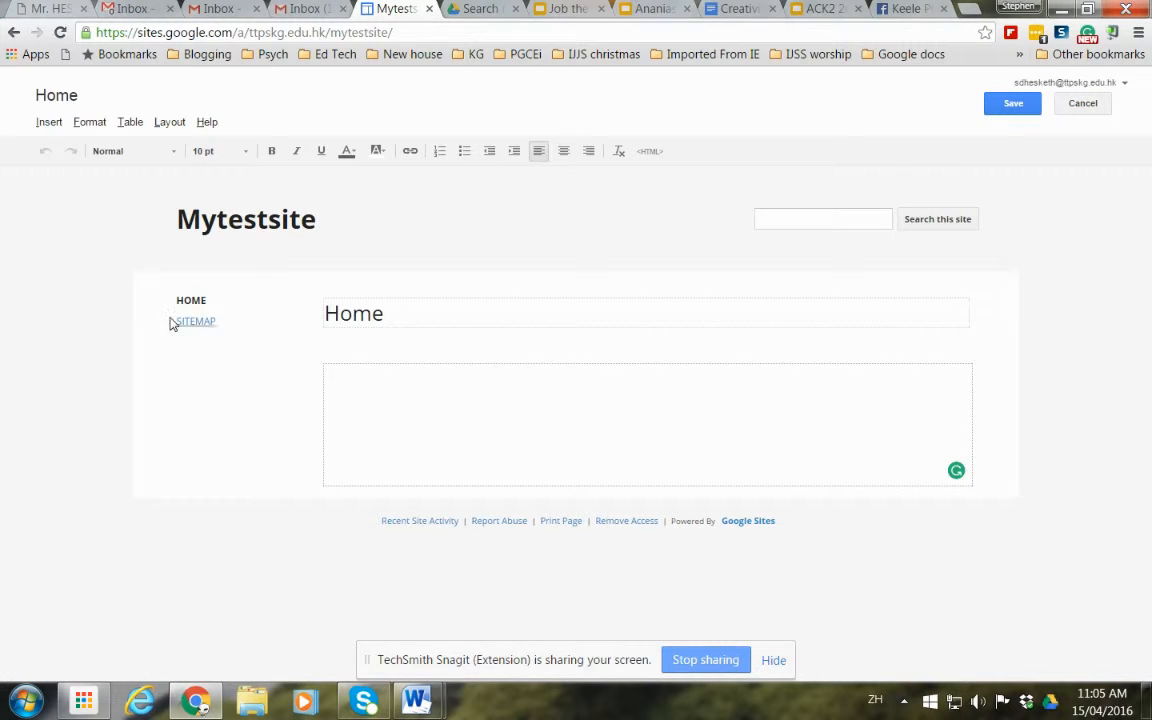
click(49, 121)
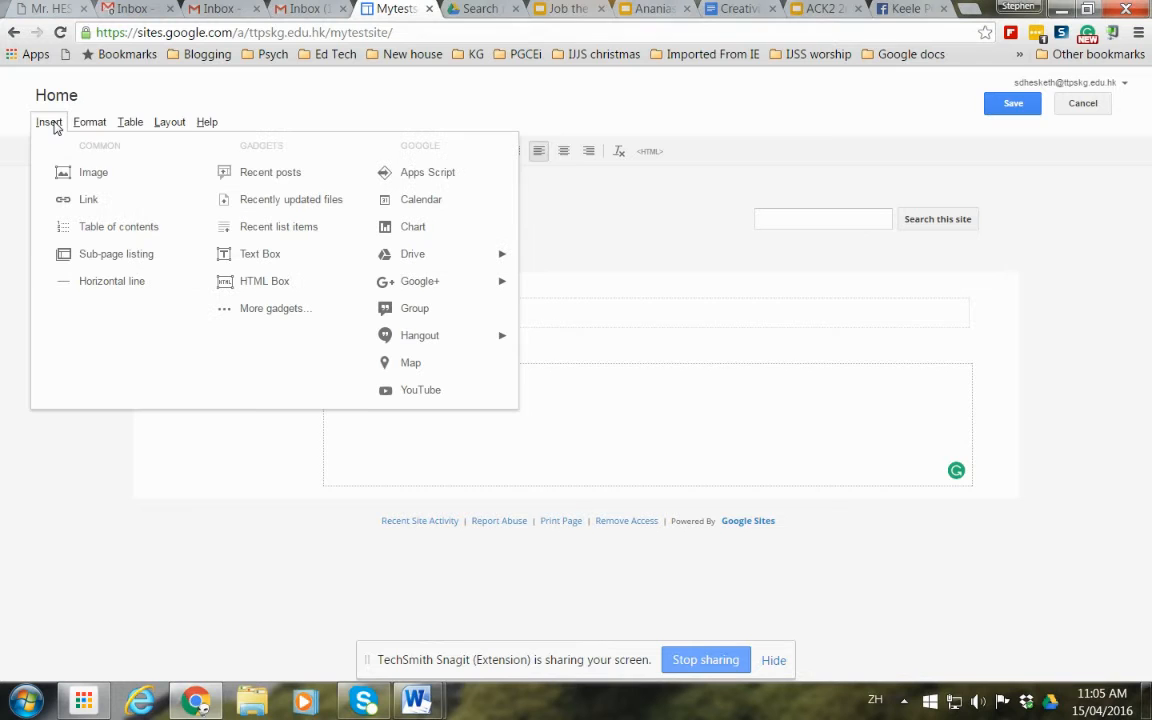
mouse_move(93, 172)
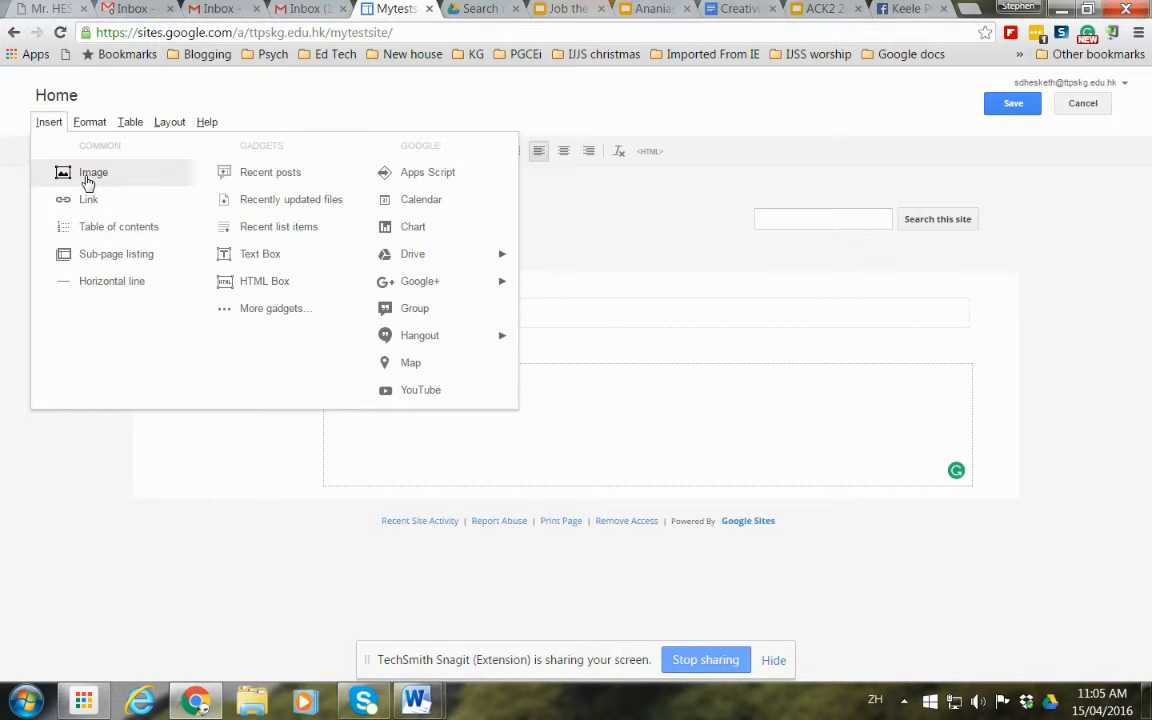
click(93, 172)
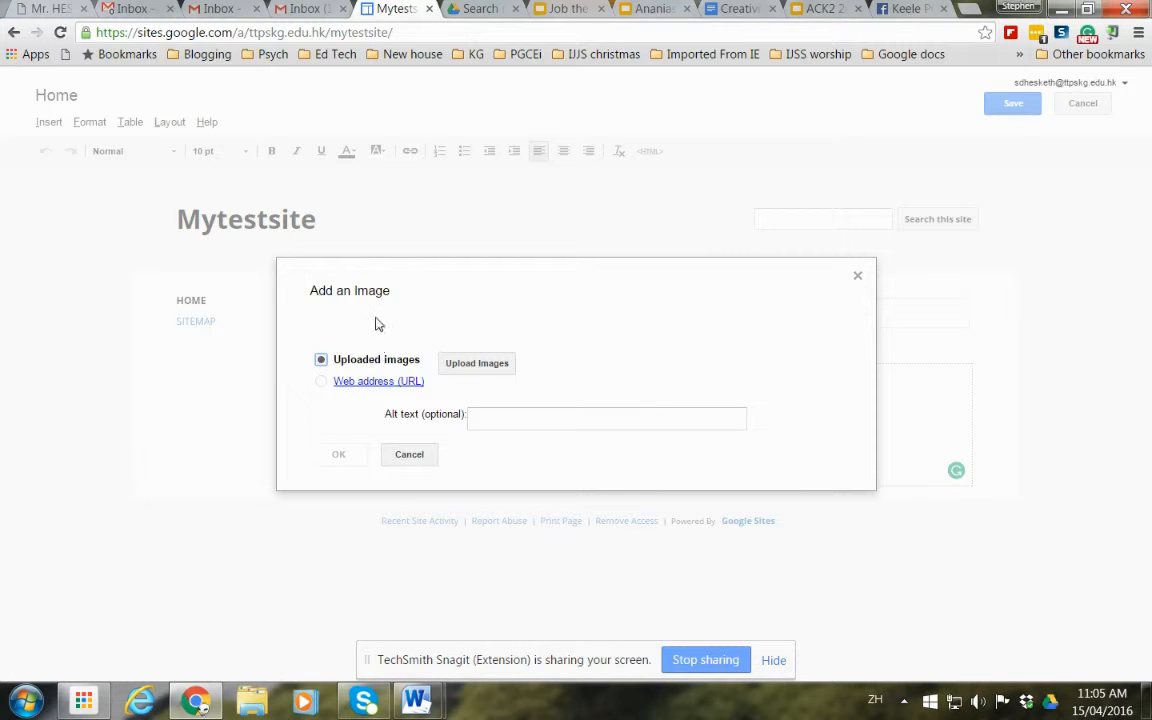
mouse_move(378, 318)
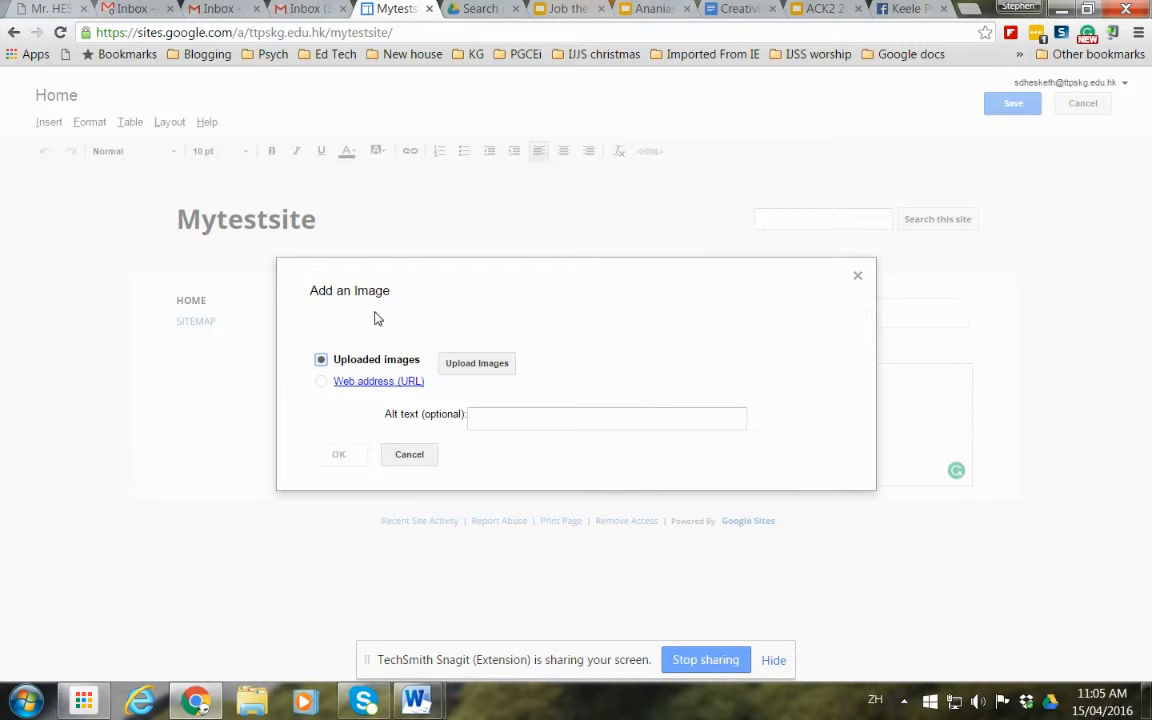
mouse_move(378, 381)
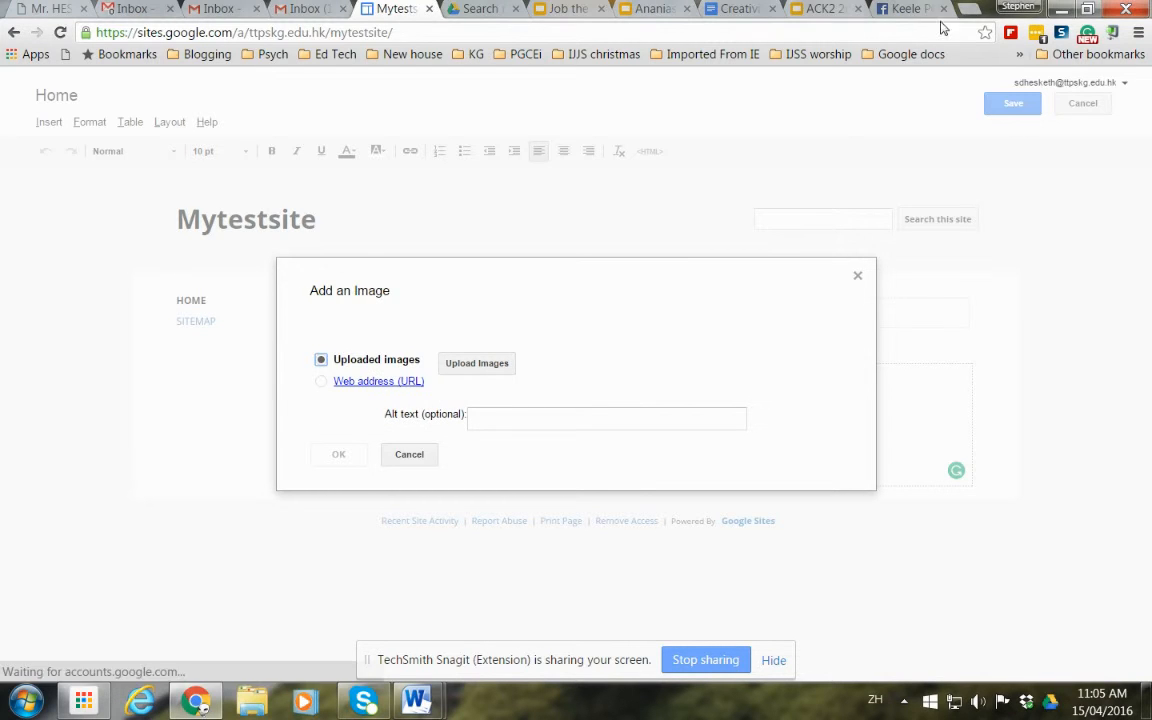
click(905, 8)
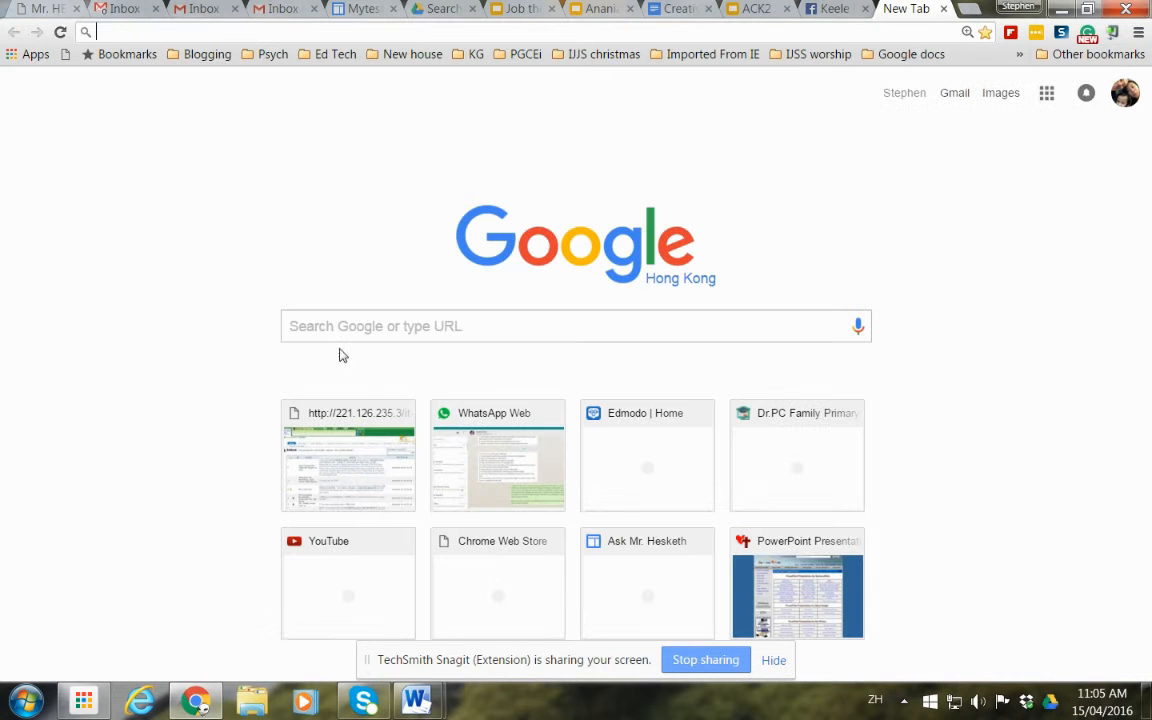
Step: Search Google for 'liverpool fc logo png' and browse the results
click(575, 326)
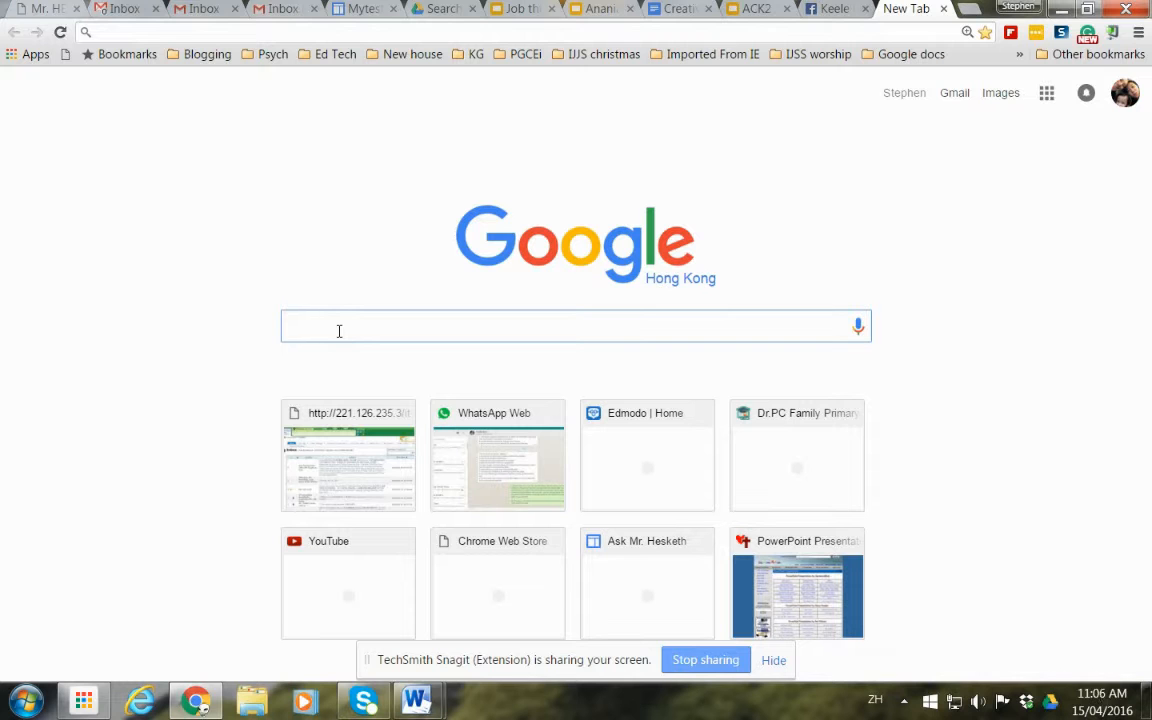
click(339, 326)
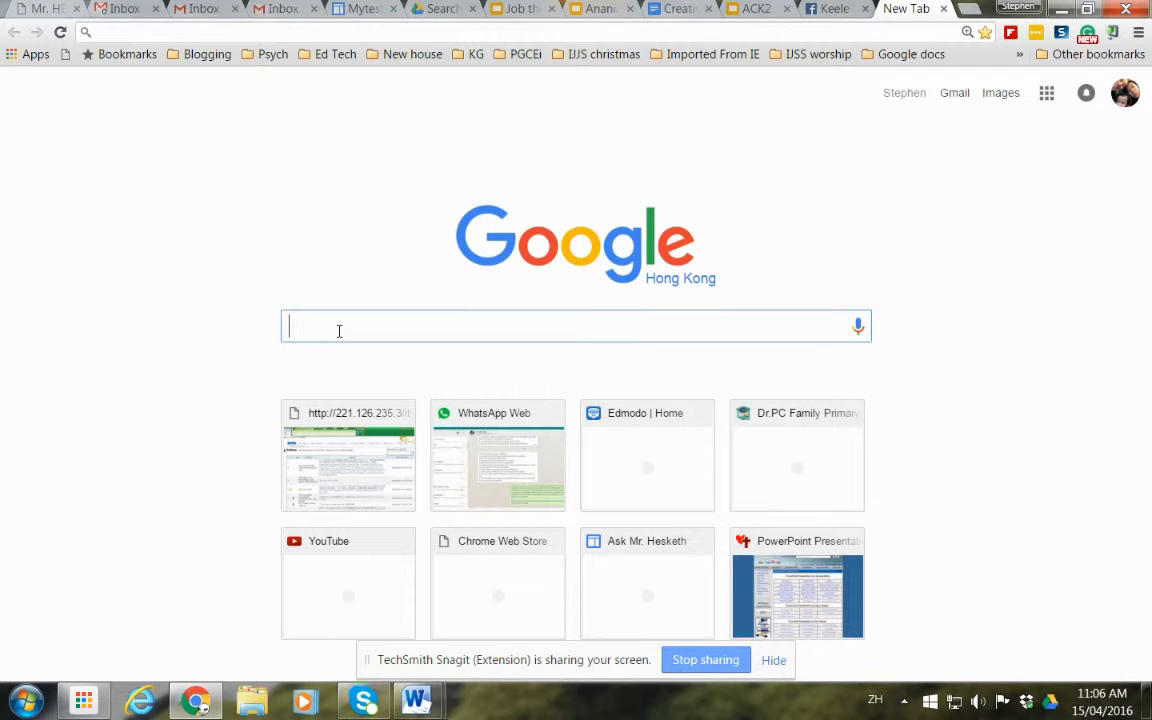
text(liverpool fc logo png)
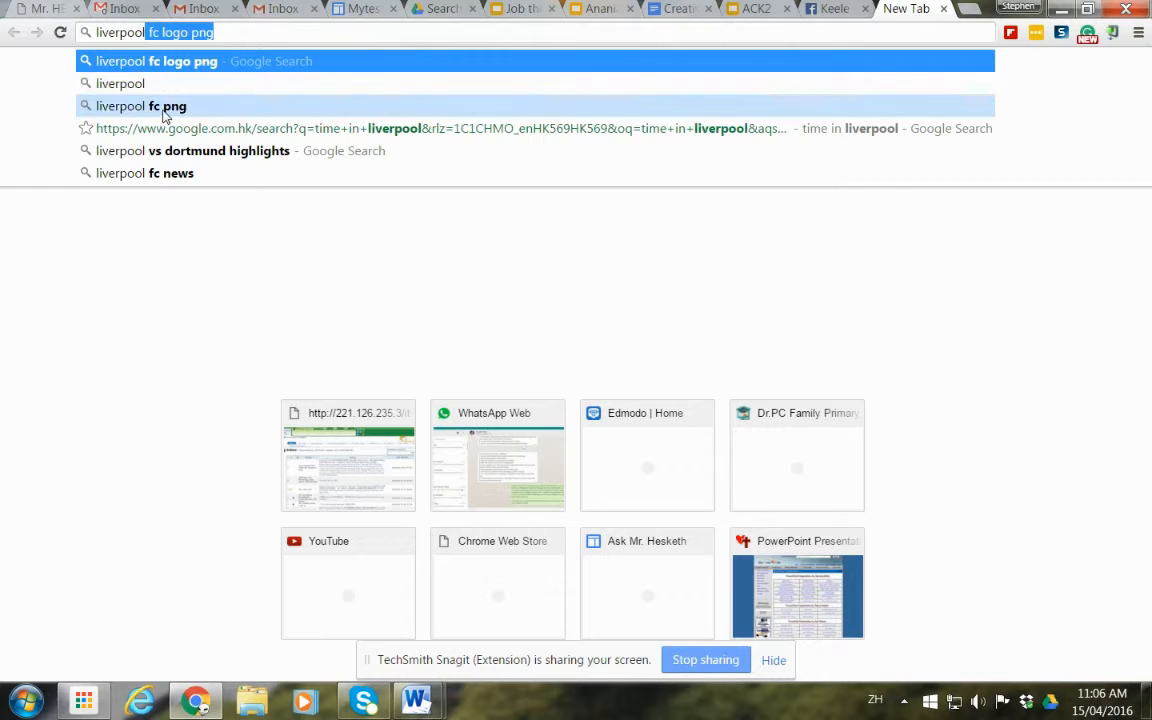
mouse_move(155, 301)
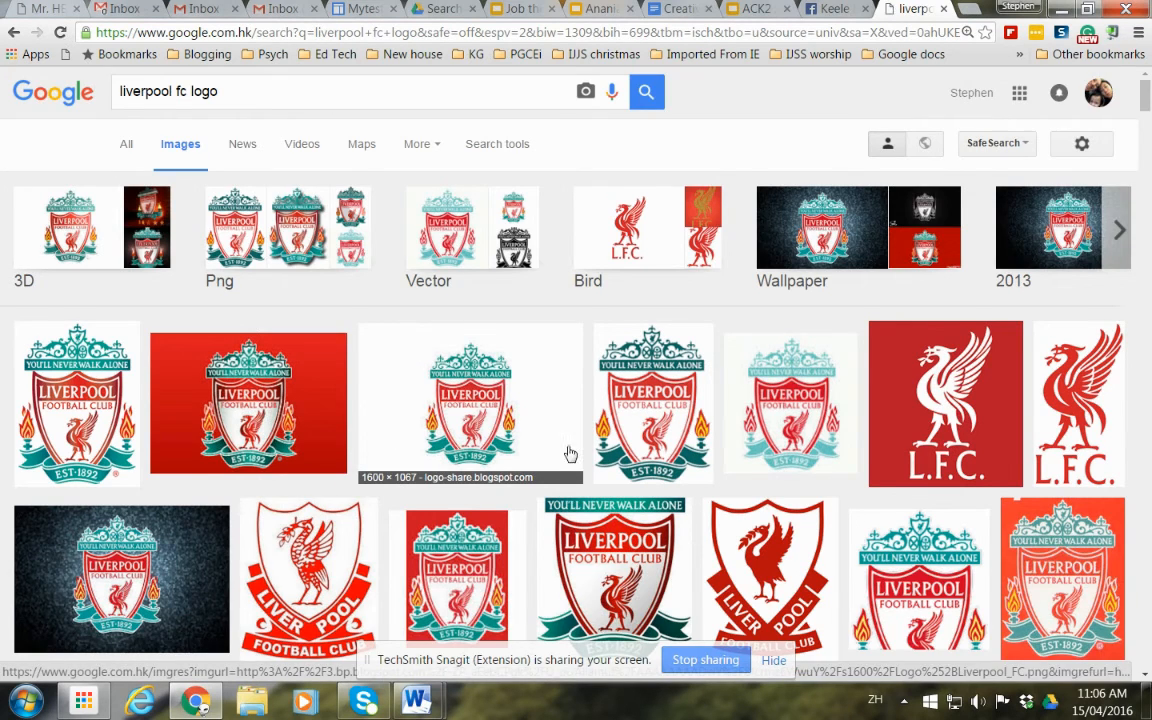
scroll(down, 3)
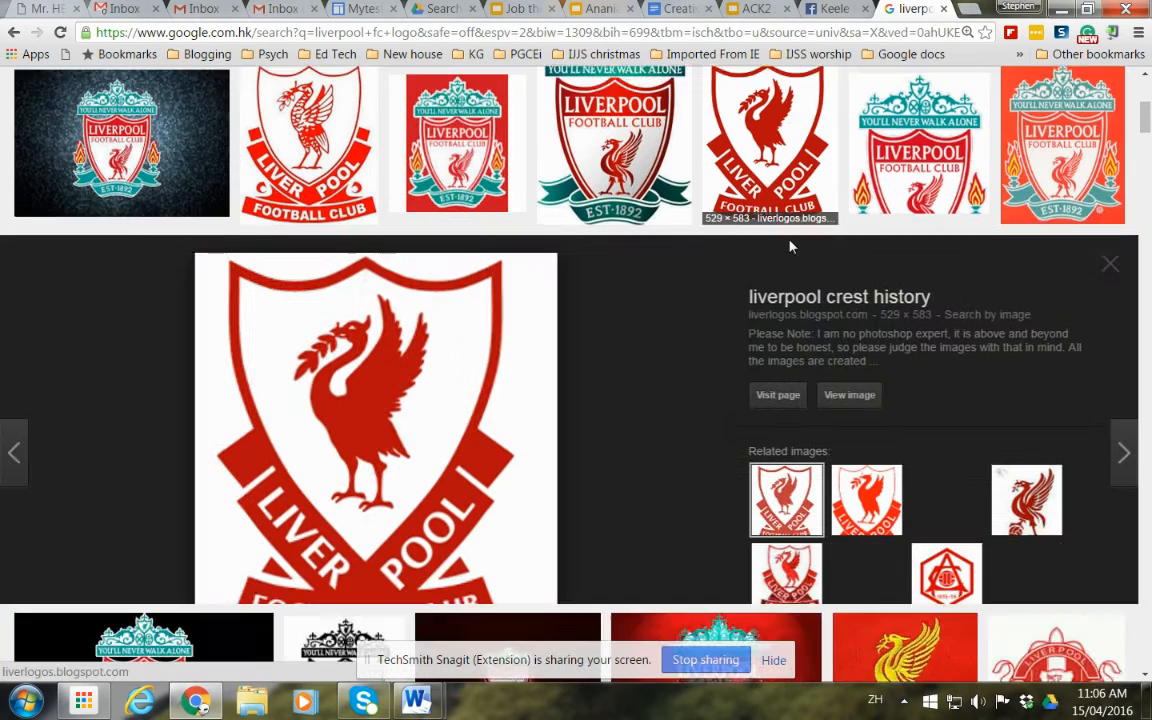
scroll(down, 3)
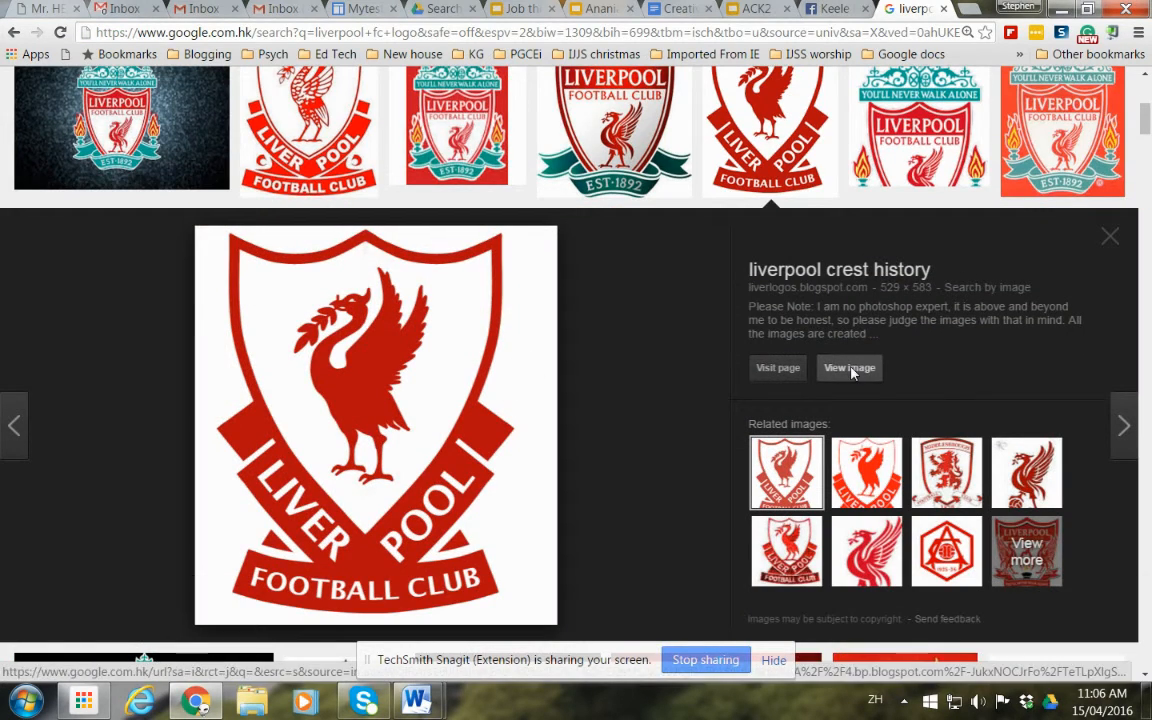
Step: Open the crest image on its own, copy its address, and return to Mytestsite
click(849, 367)
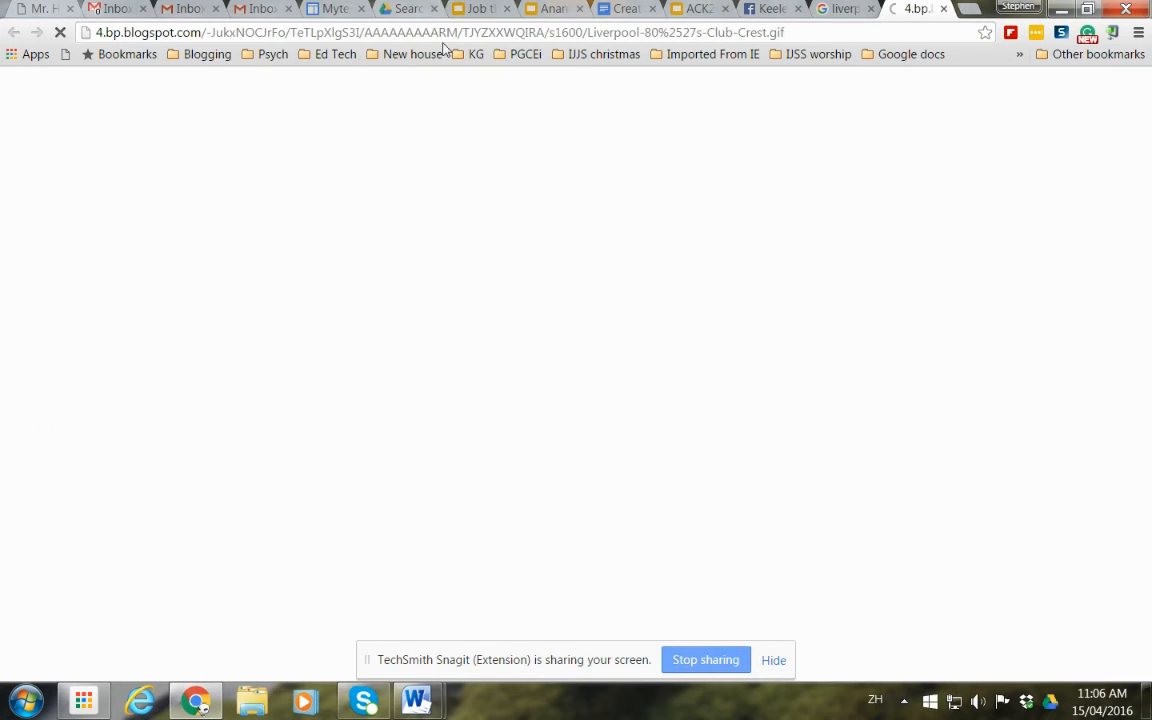
right_click(445, 31)
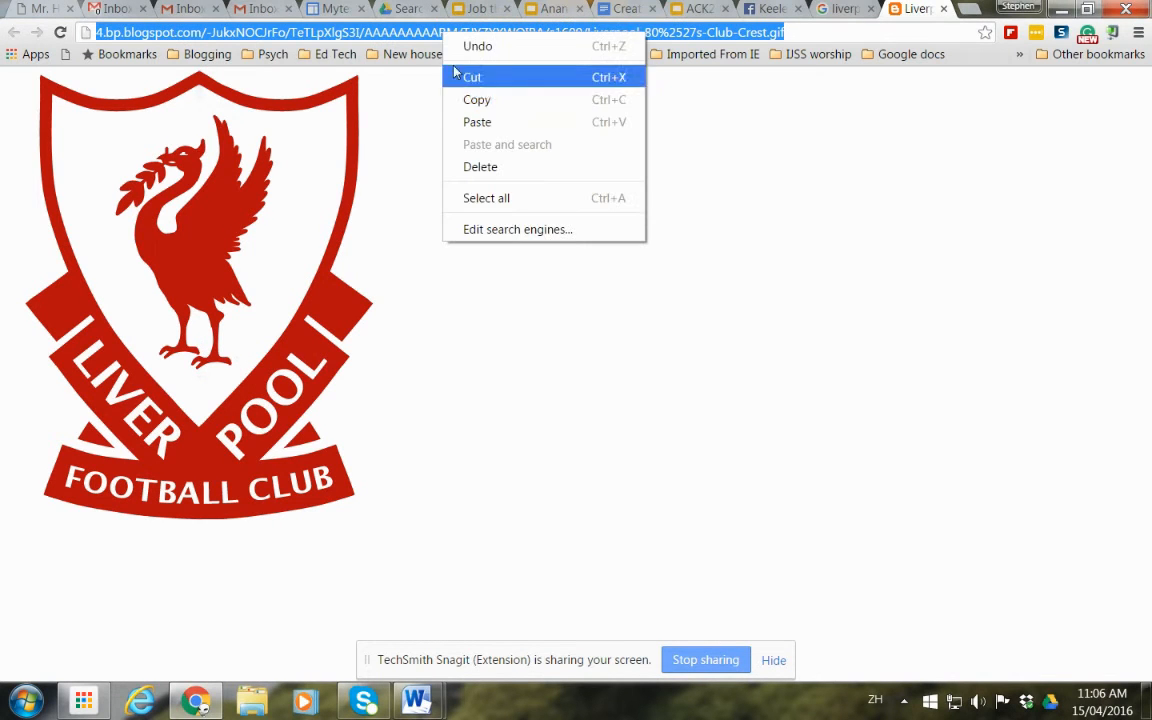
click(615, 504)
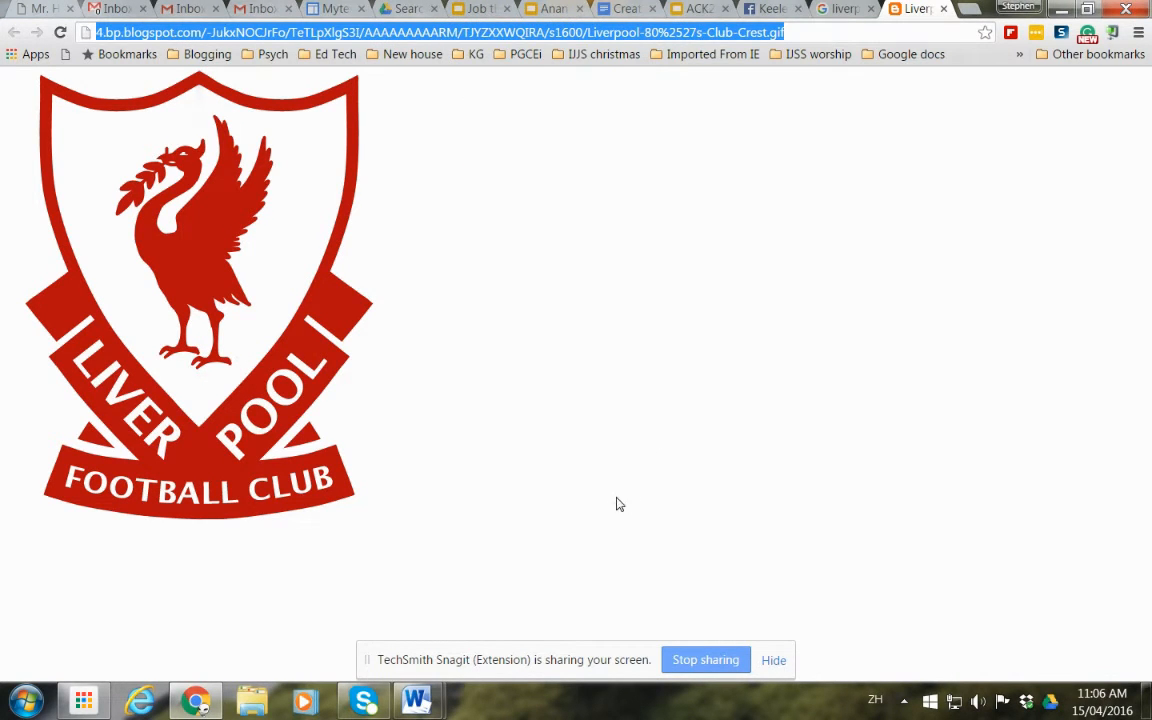
click(335, 9)
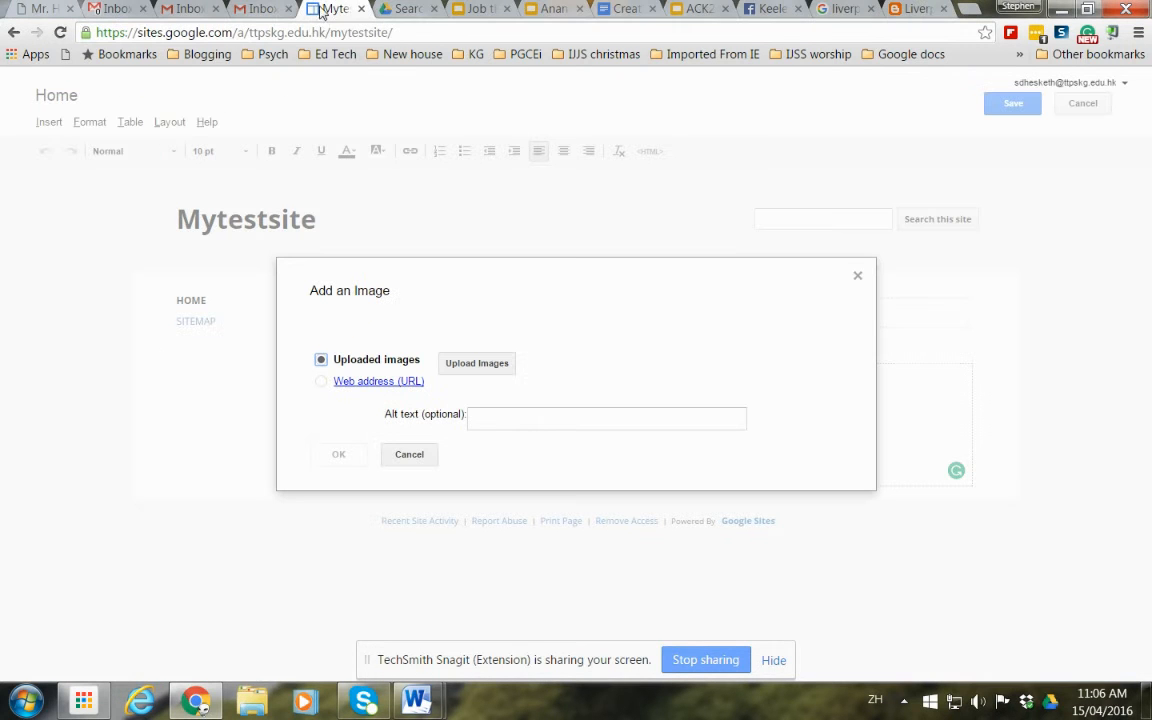
Step: Paste the copied crest address as a Web address (URL) image and insert it
click(606, 418)
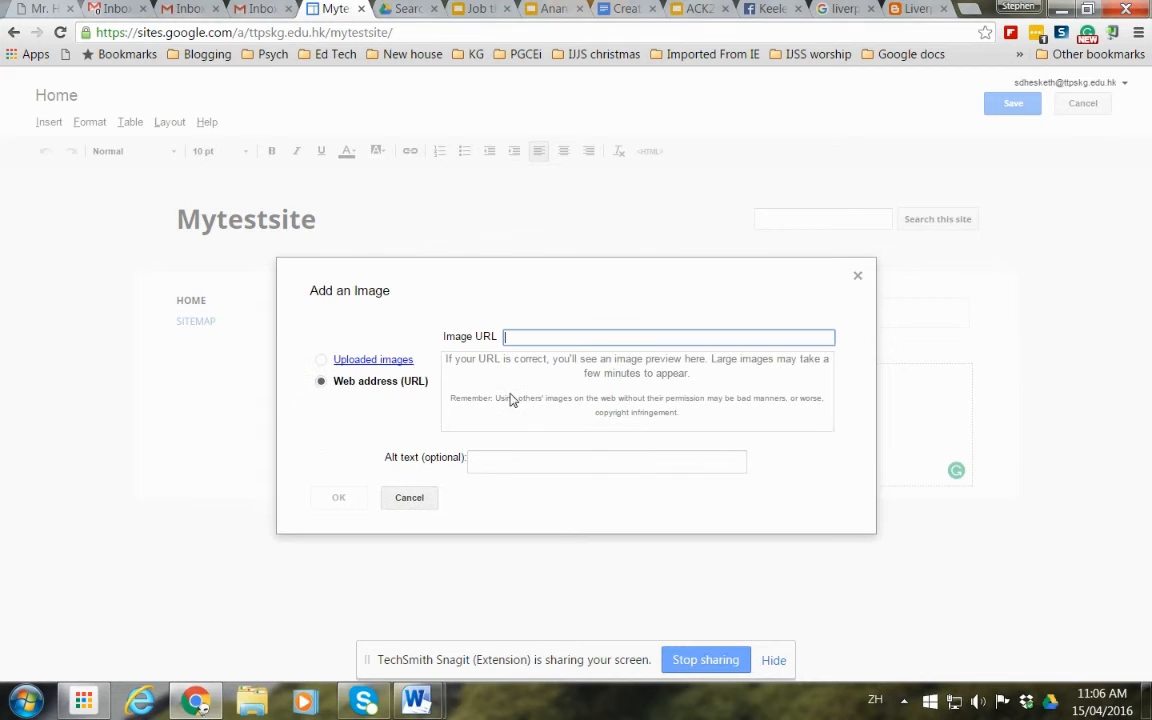
right_click(668, 336)
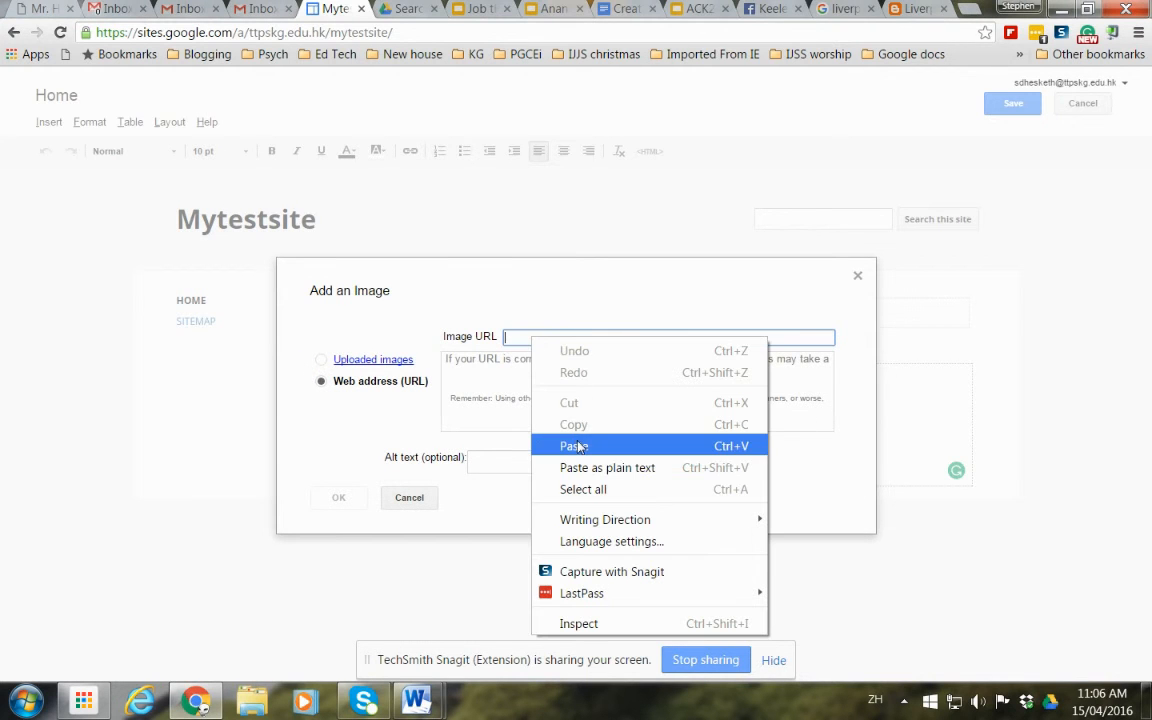
click(574, 445)
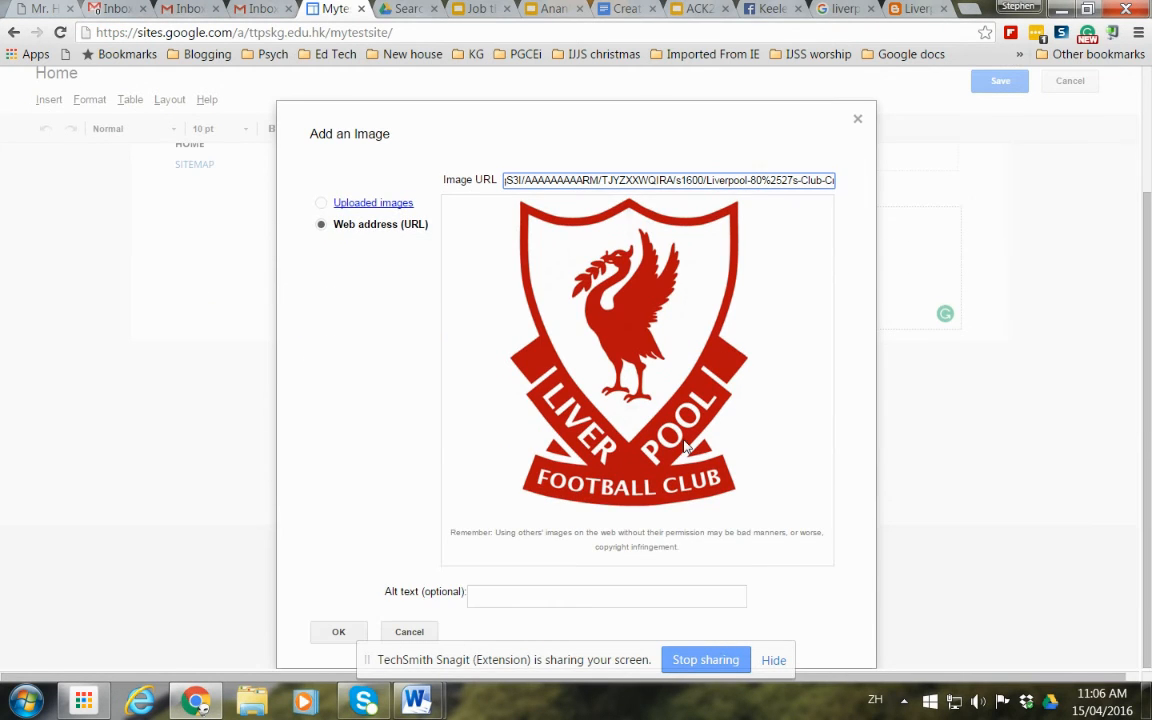
click(338, 631)
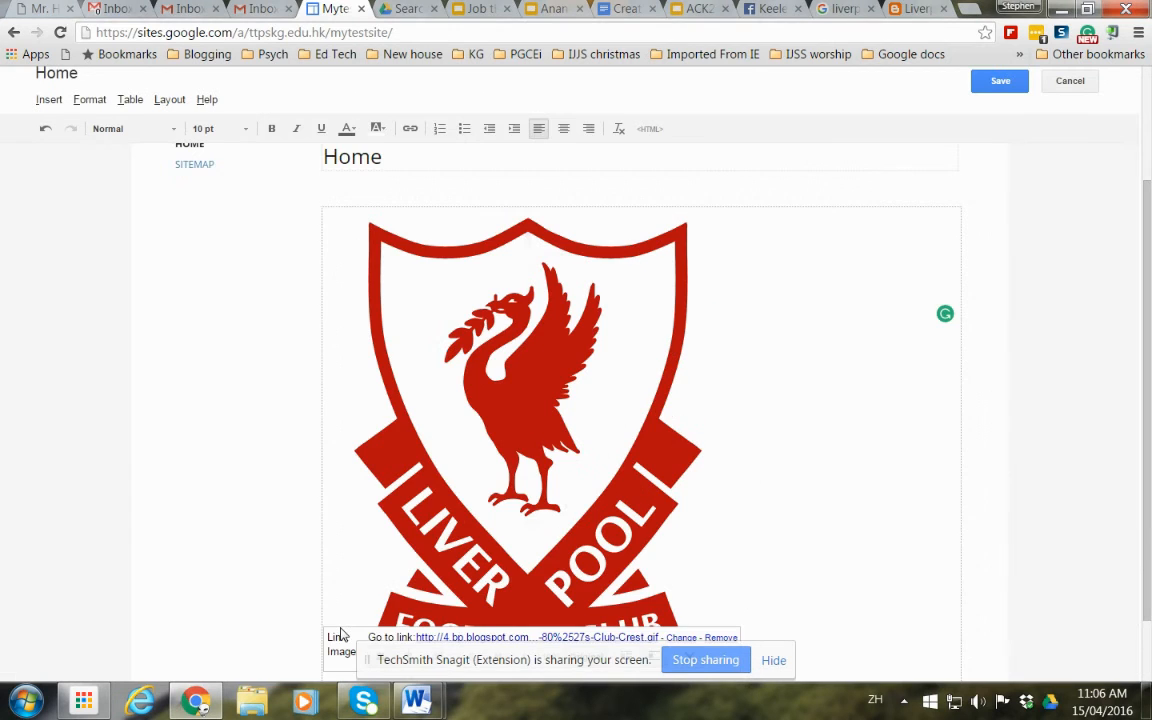
Step: Apply Center align to the Liverpool FC crest image
scroll(down, 3)
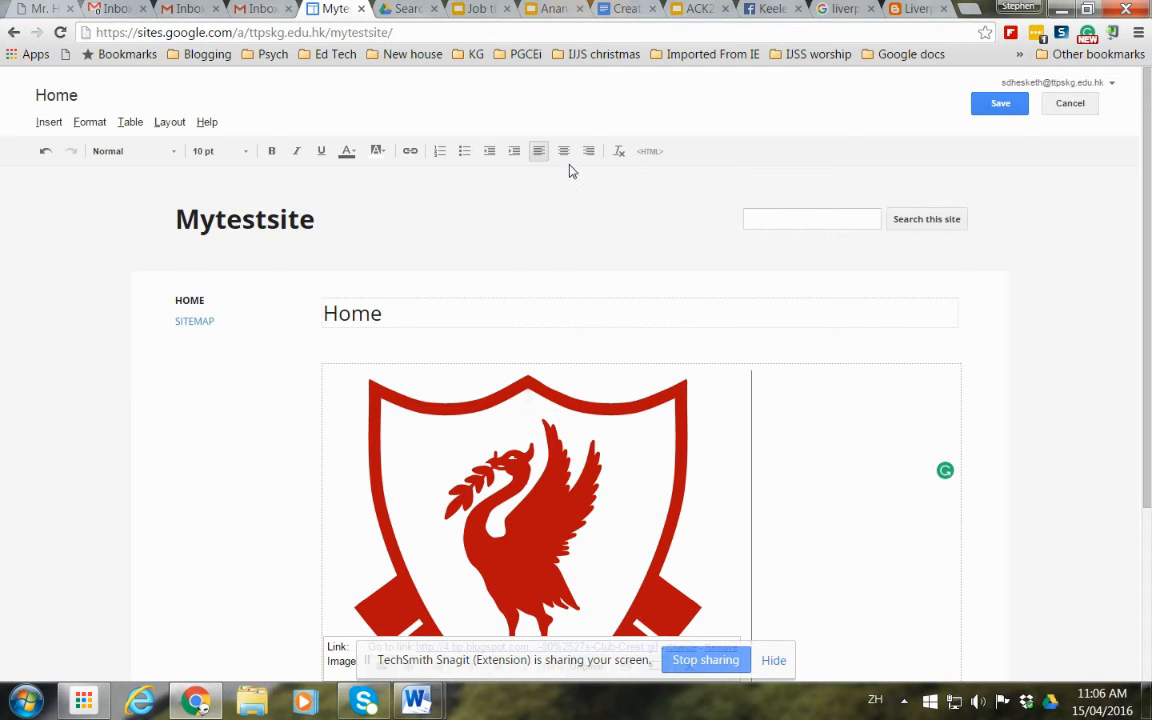
click(563, 151)
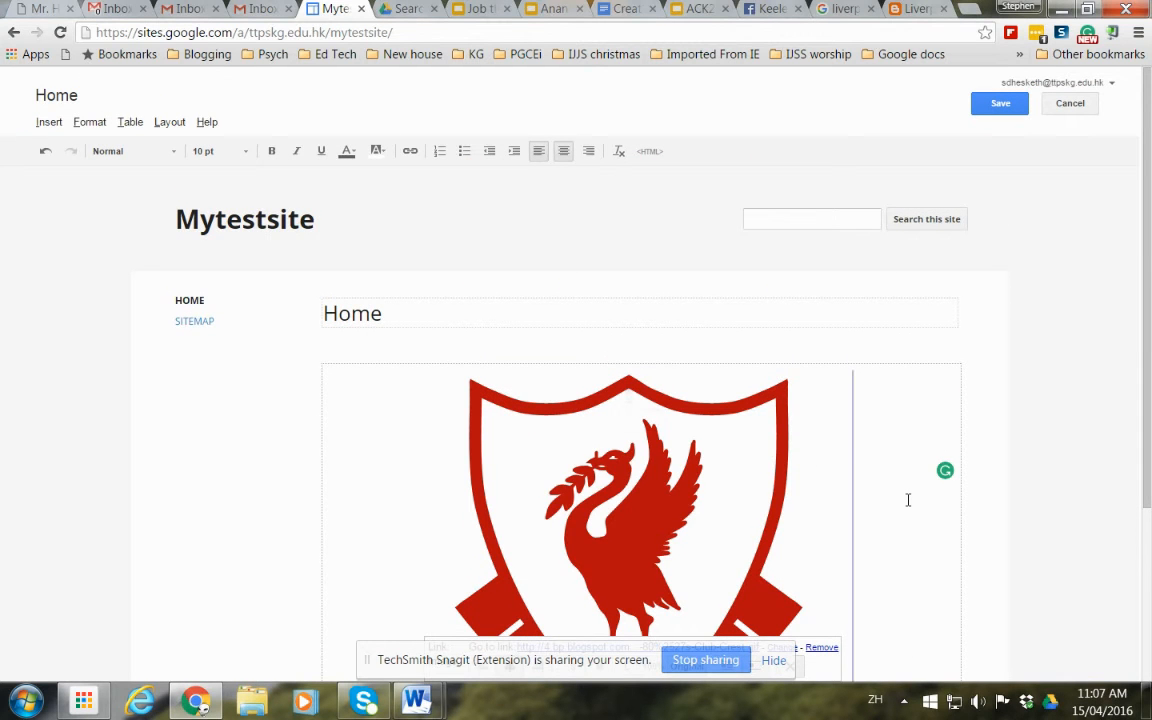
click(49, 121)
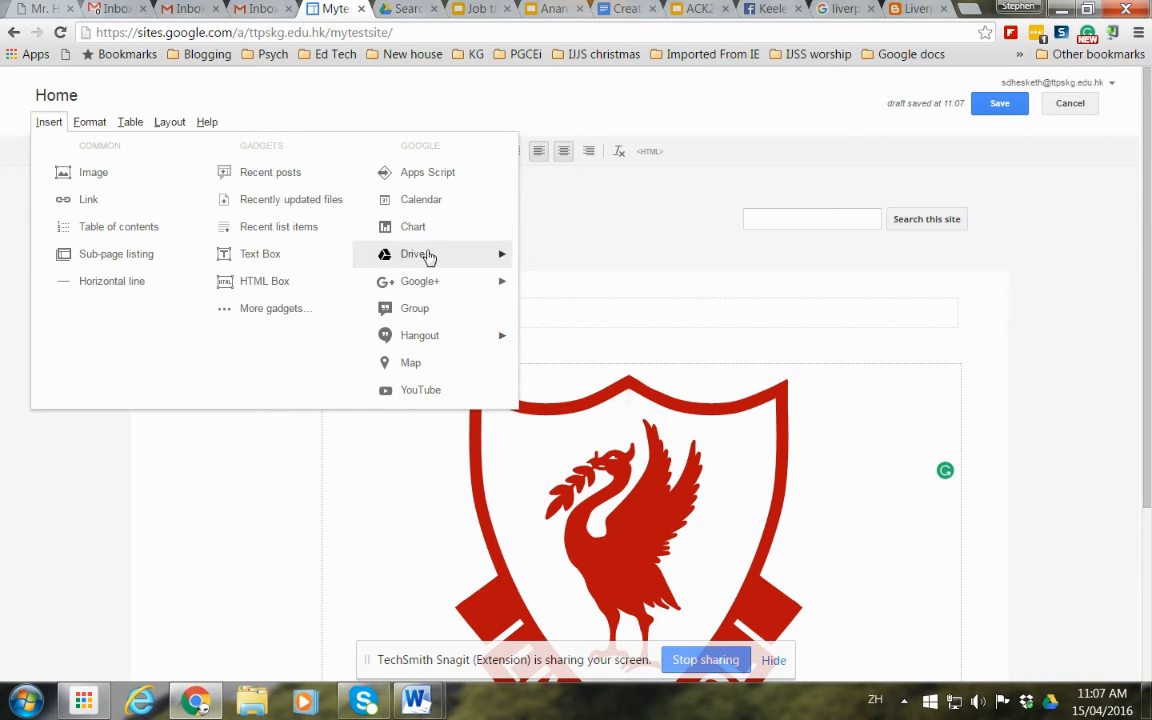
mouse_move(413, 253)
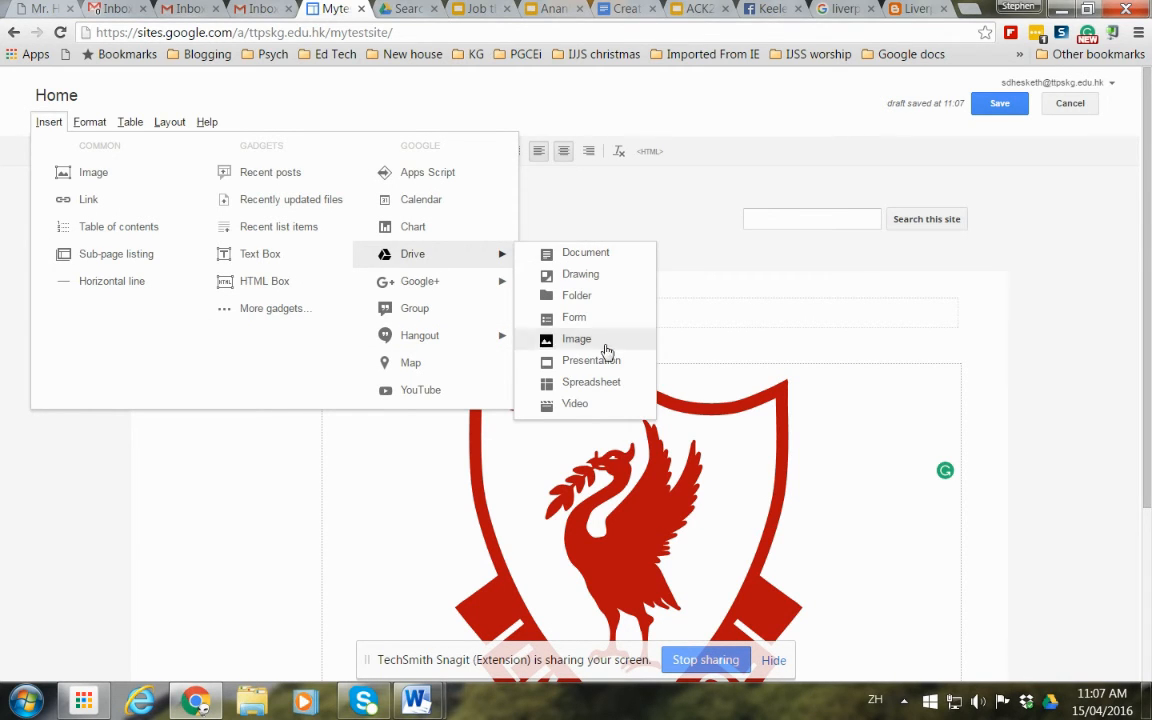
mouse_move(414, 307)
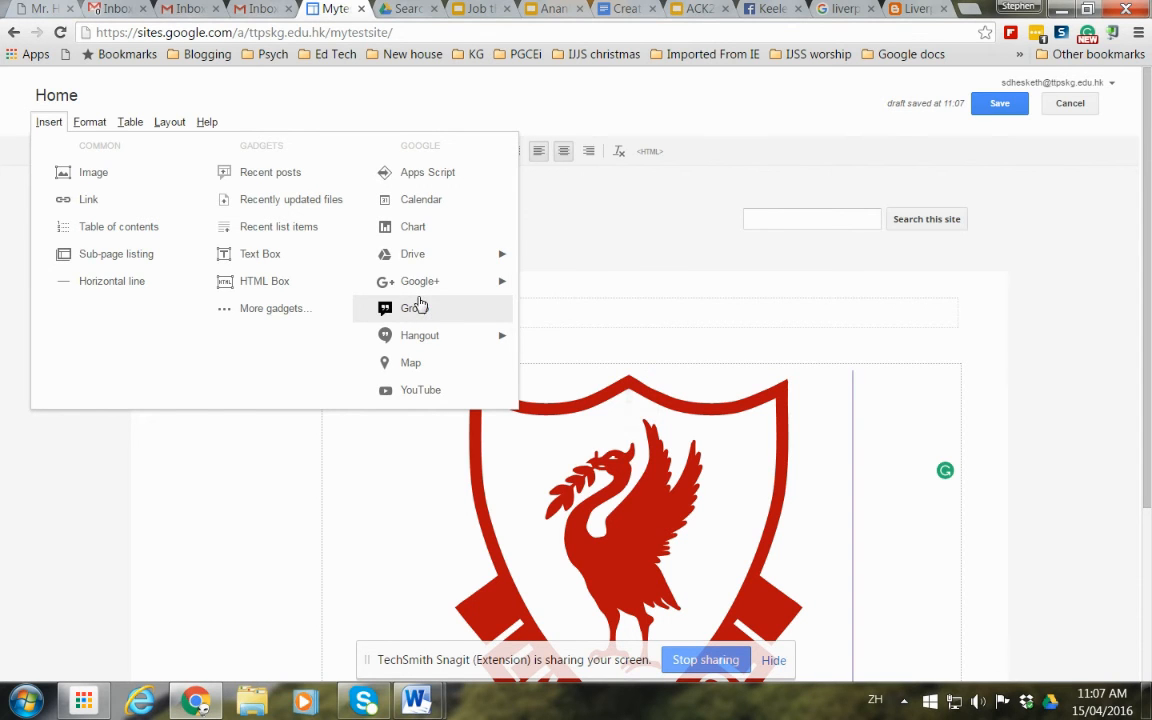
mouse_move(420, 389)
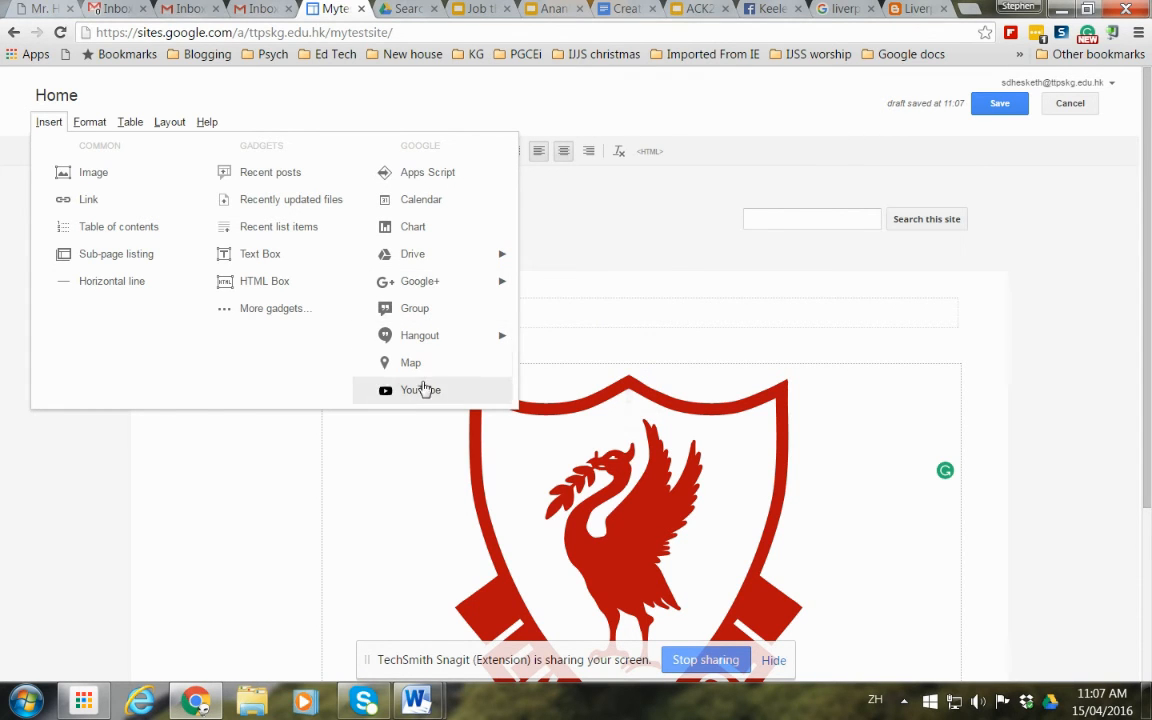
mouse_move(93, 172)
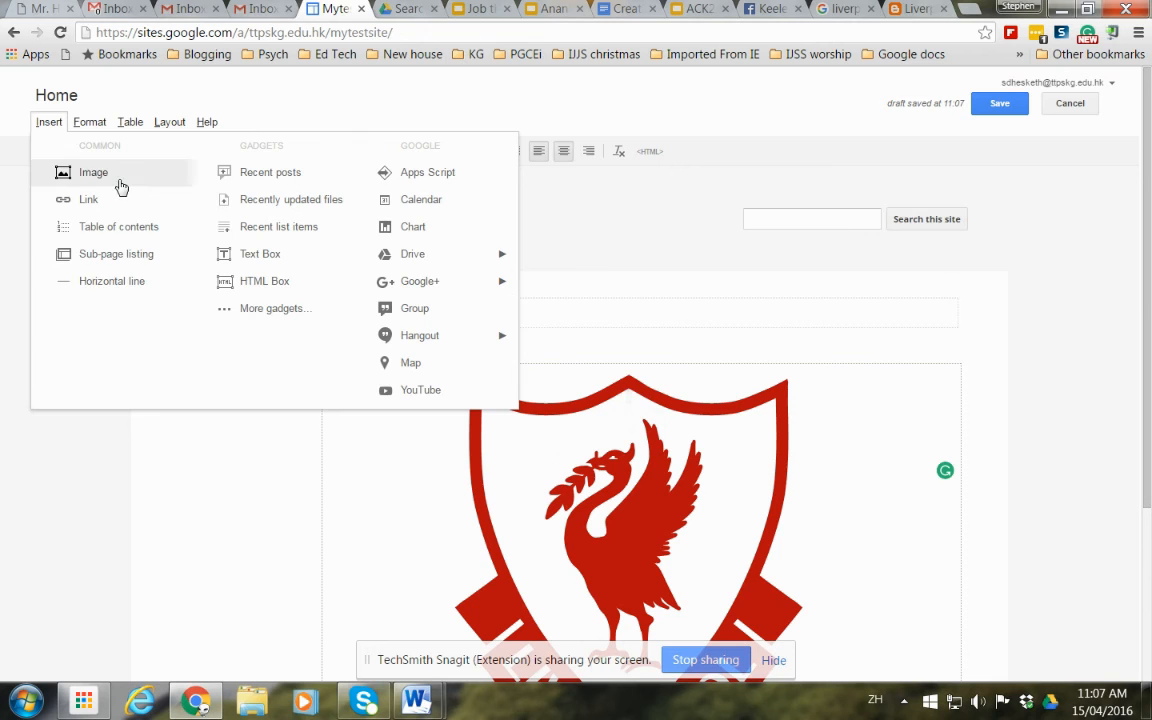
mouse_move(420, 390)
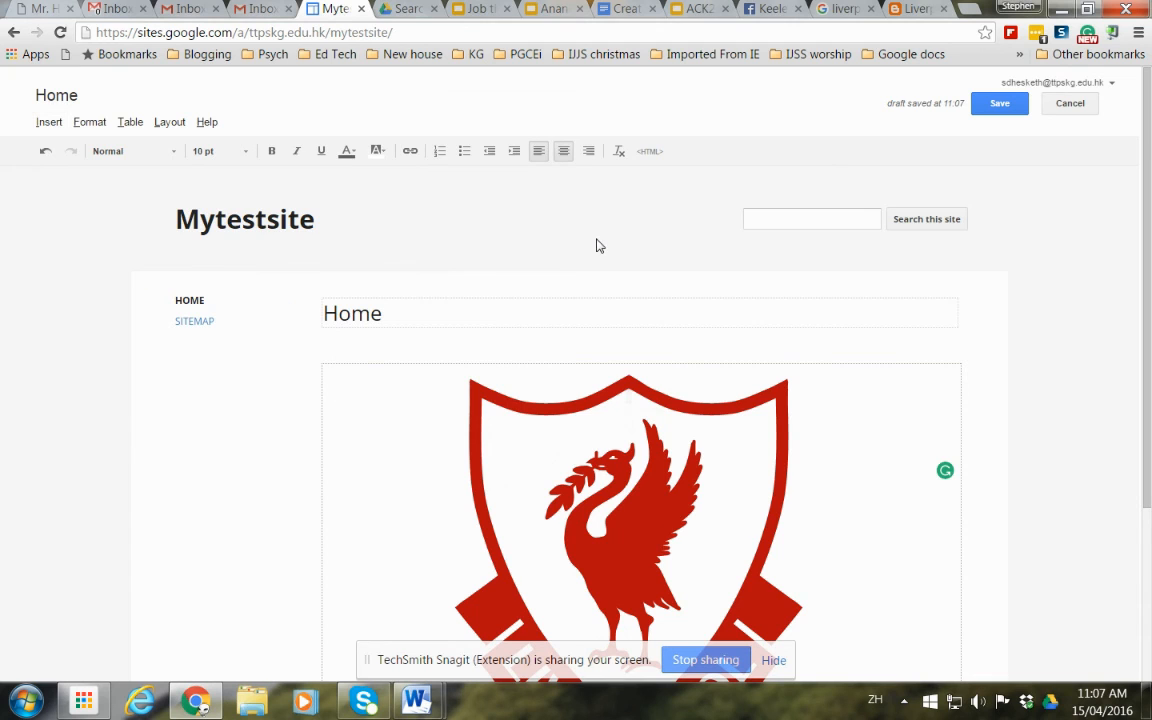
mouse_move(490, 350)
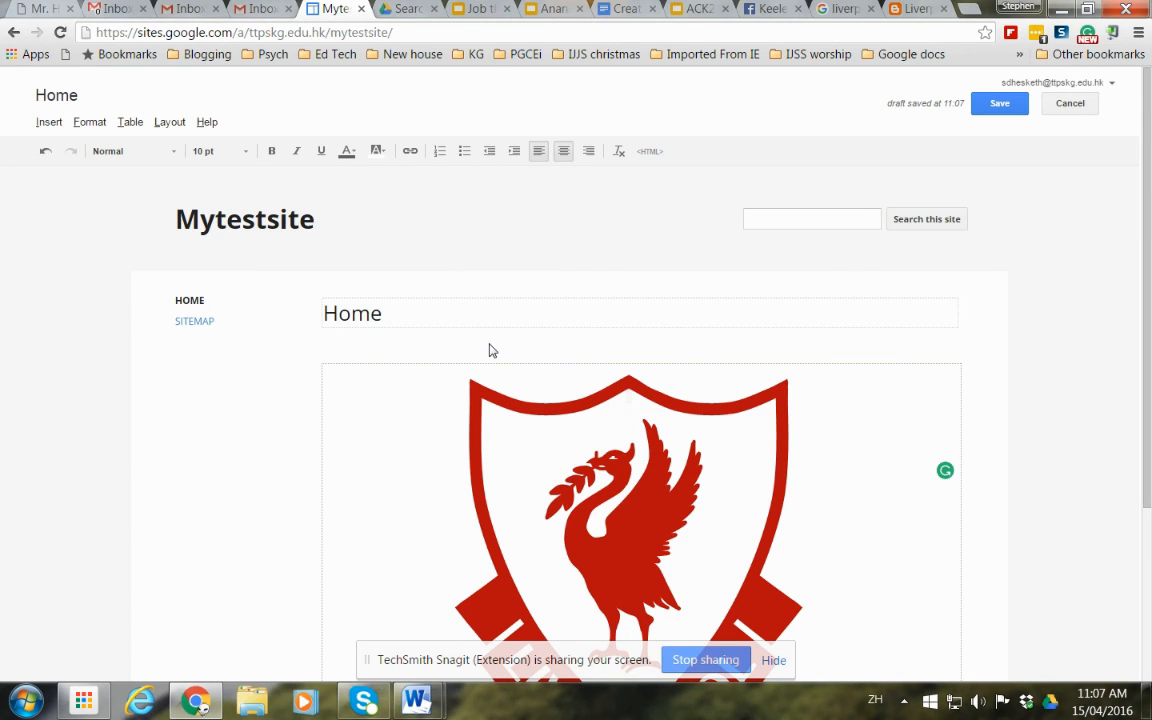